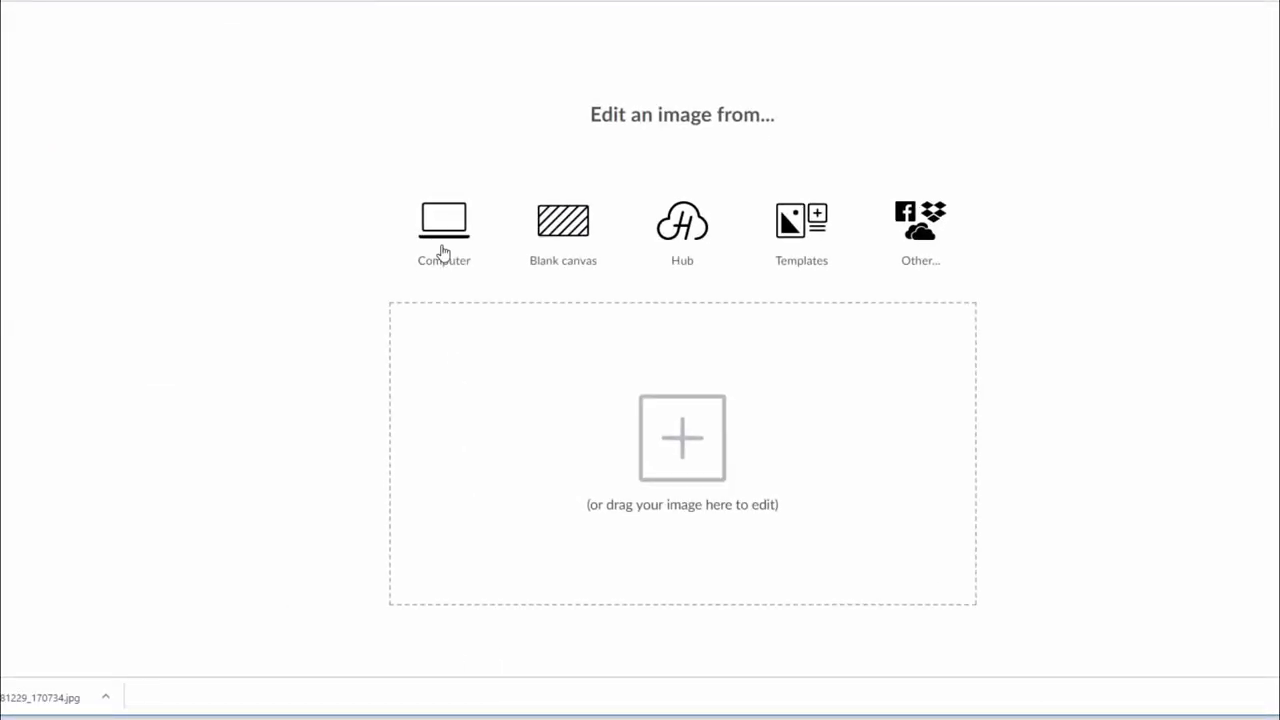
# - Open 20181229_170734.jpg from the computer's New folder as a new project with the default name
pyautogui.click(443, 230)
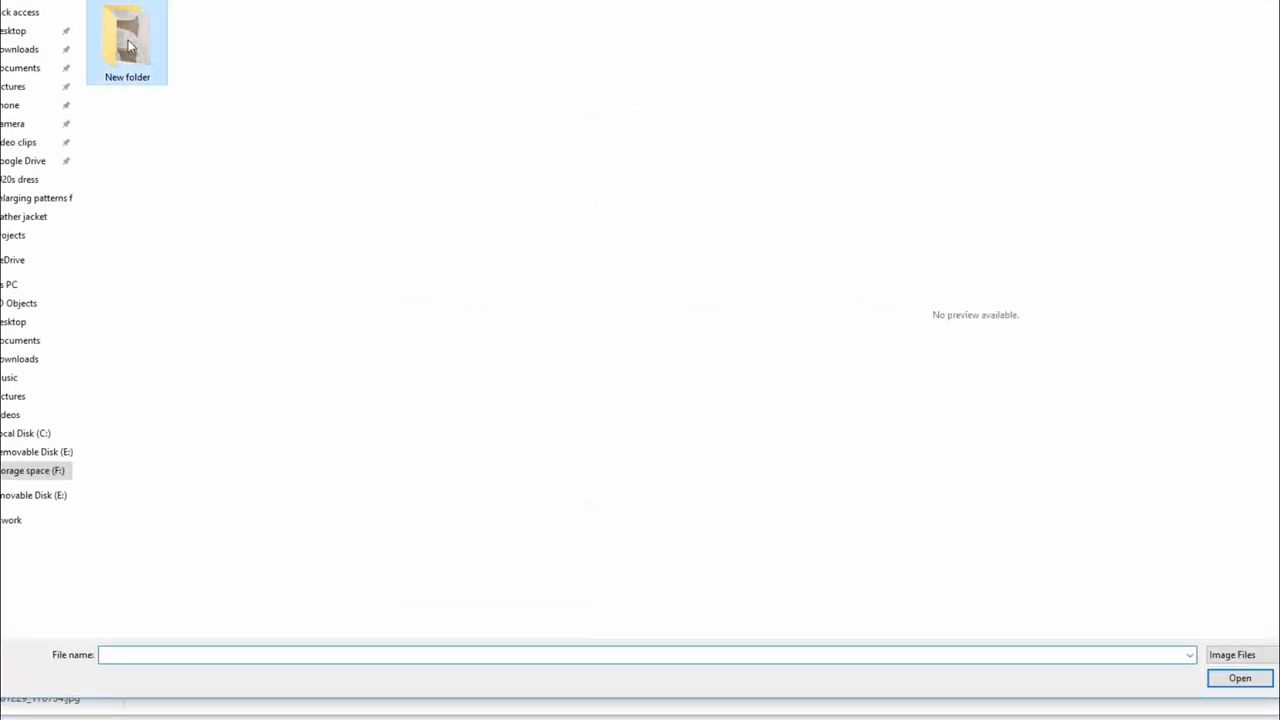
pyautogui.click(127, 40)
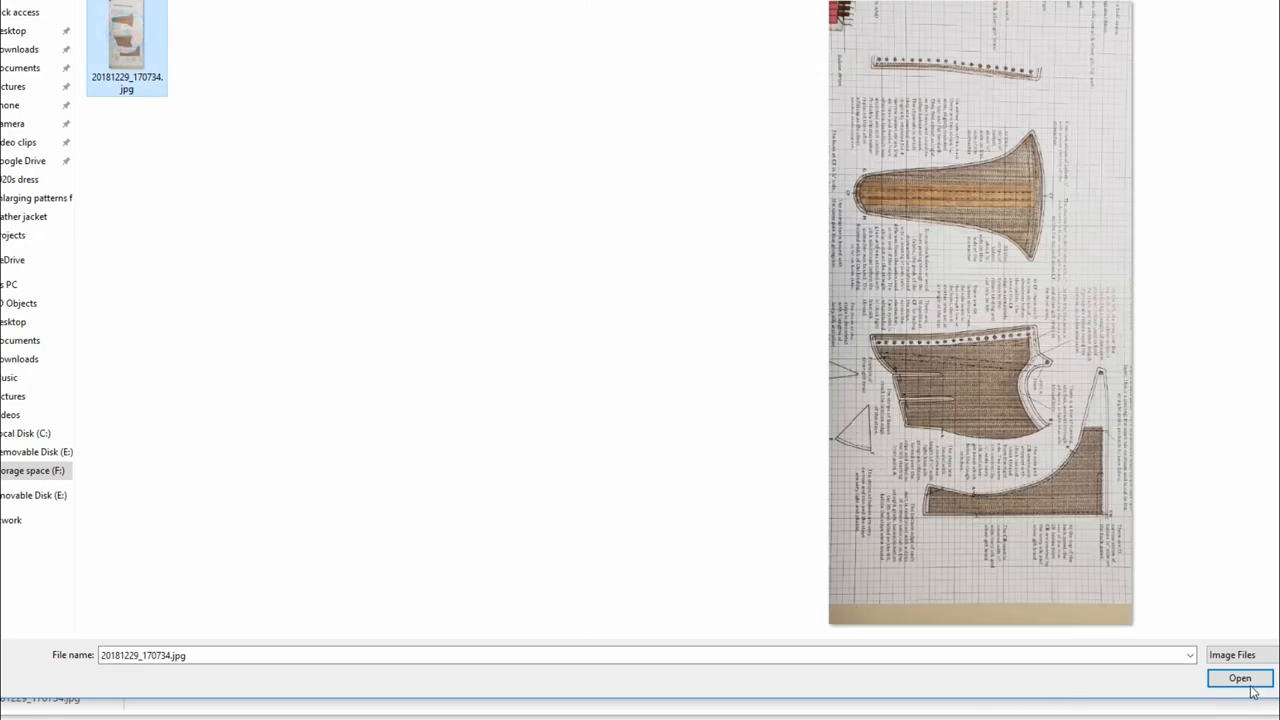
pyautogui.click(1239, 678)
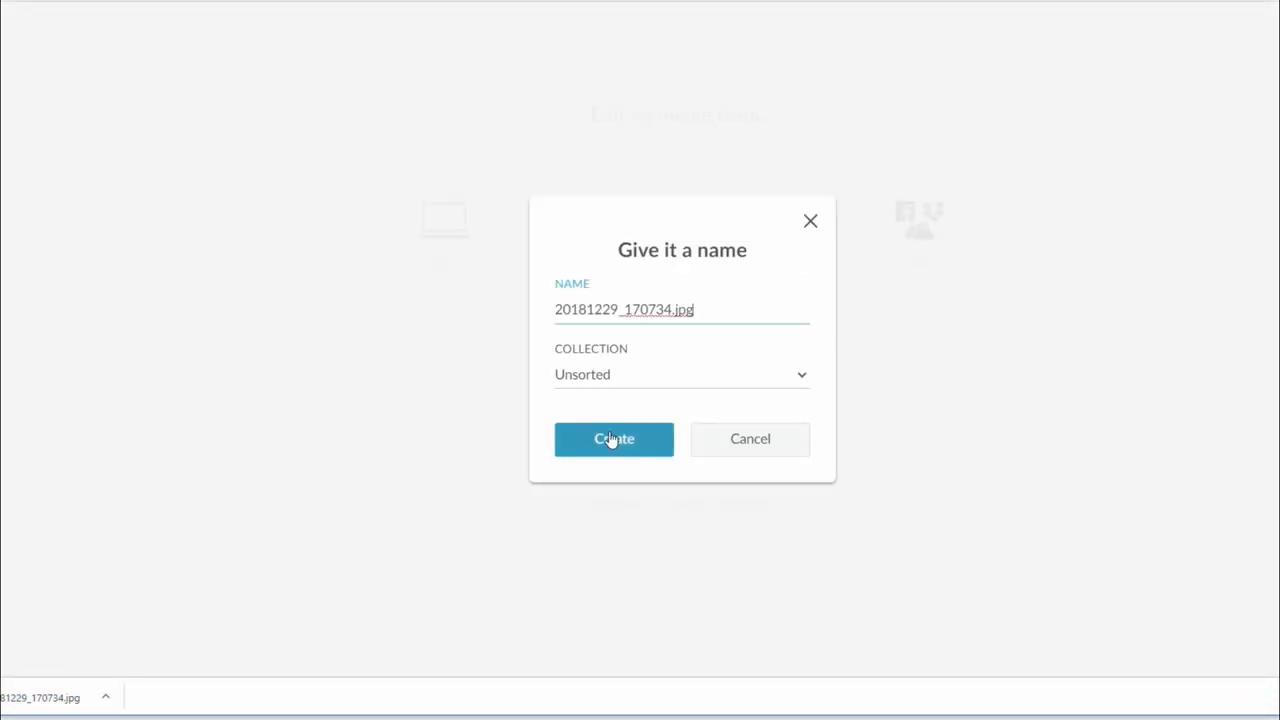
pyautogui.click(614, 439)
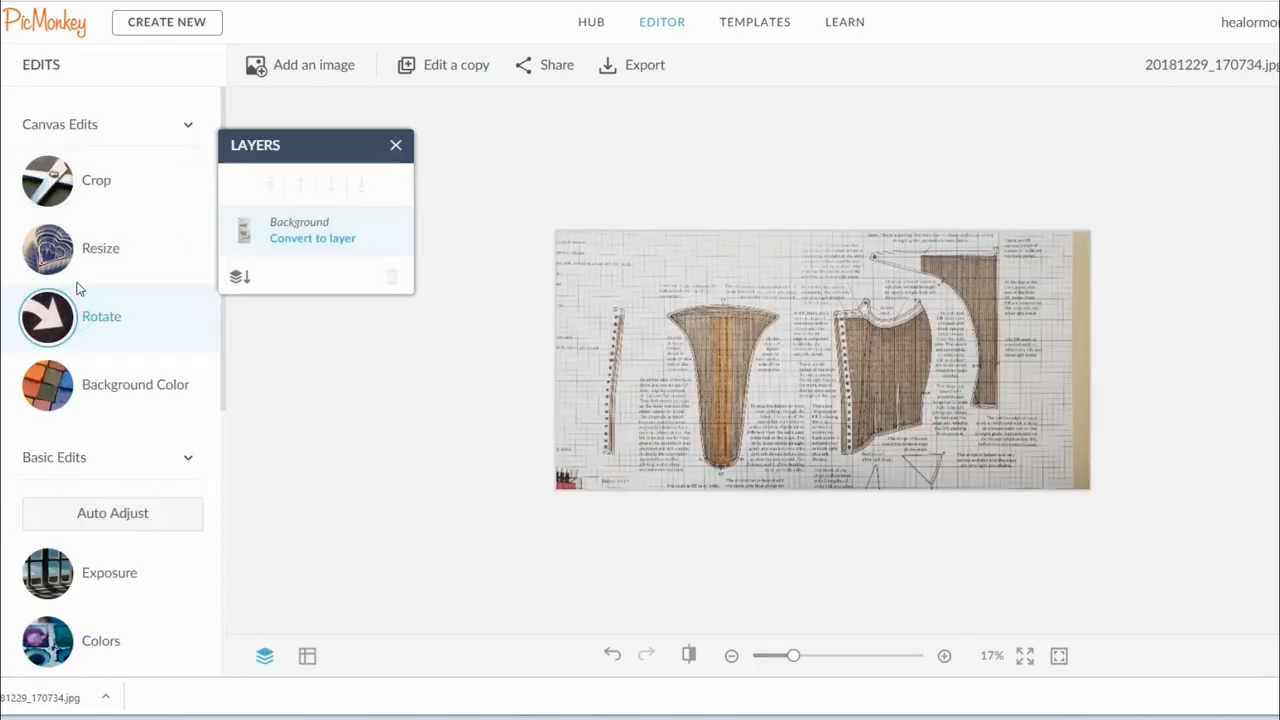
pyautogui.click(96, 180)
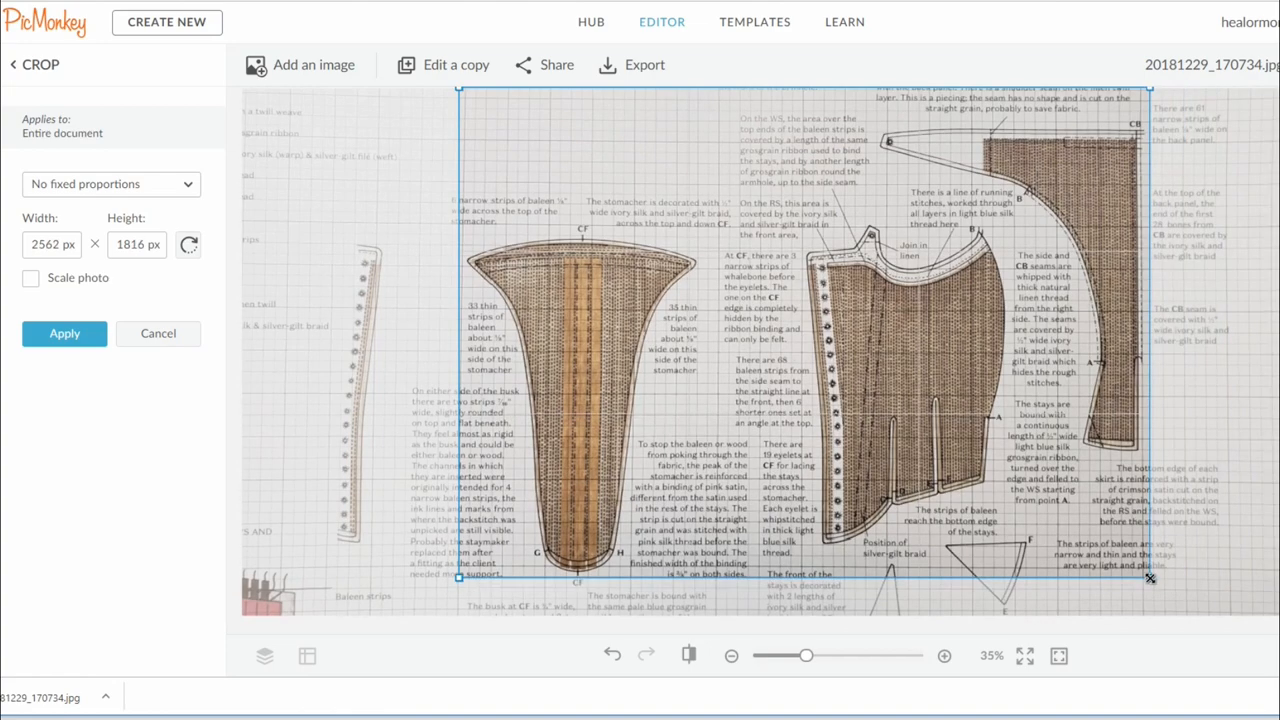
# - Drag the crop boundaries in tight around the pattern pieces
pyautogui.moveTo(1150, 578); pyautogui.dragTo(1155, 583)
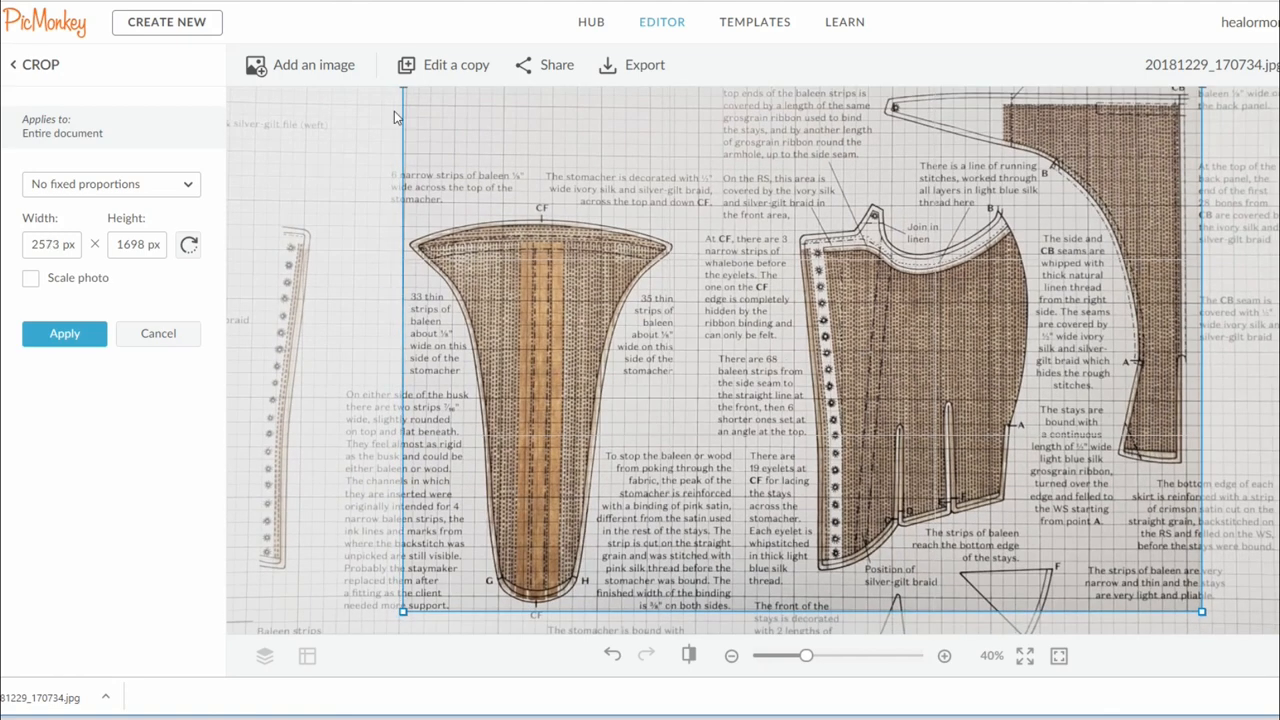
pyautogui.moveTo(1201, 545); pyautogui.dragTo(1197, 545)
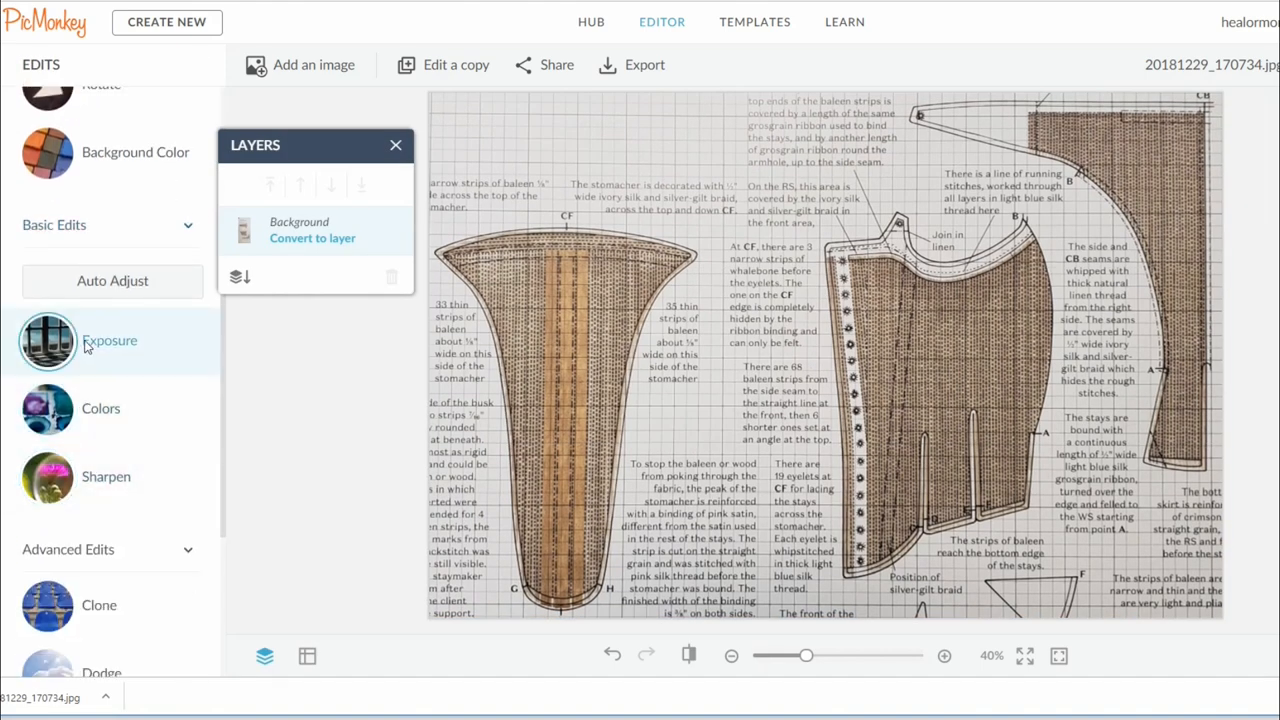
# - Remove all saturation, then raise brightness to 22% and highlights to 100%
pyautogui.click(100, 408)
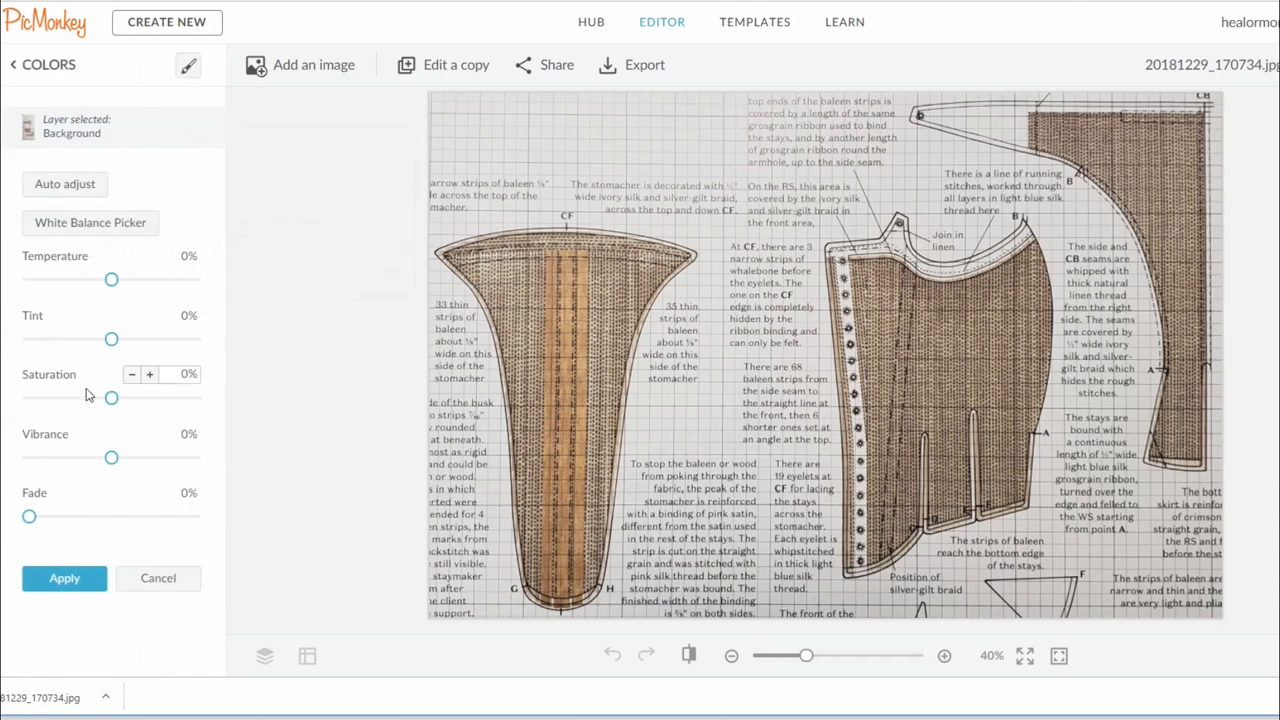
pyautogui.moveTo(111, 397); pyautogui.dragTo(32, 397)
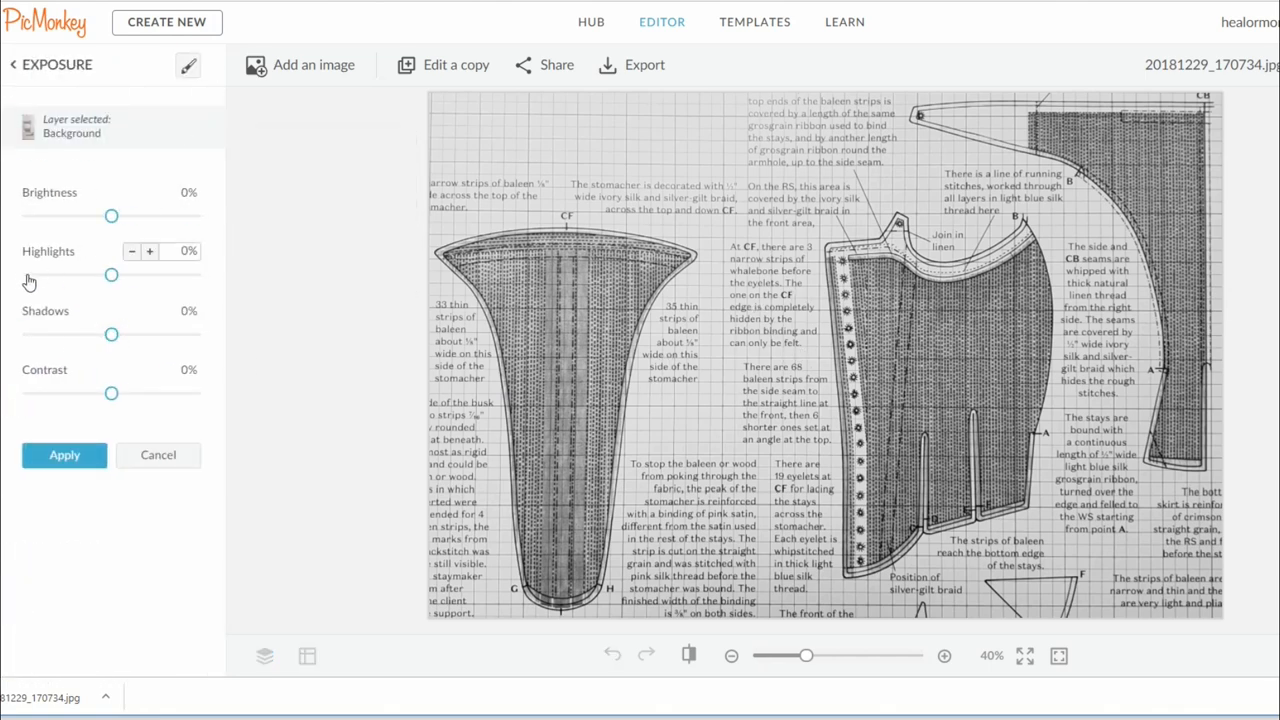
pyautogui.moveTo(111, 216); pyautogui.dragTo(125, 216)
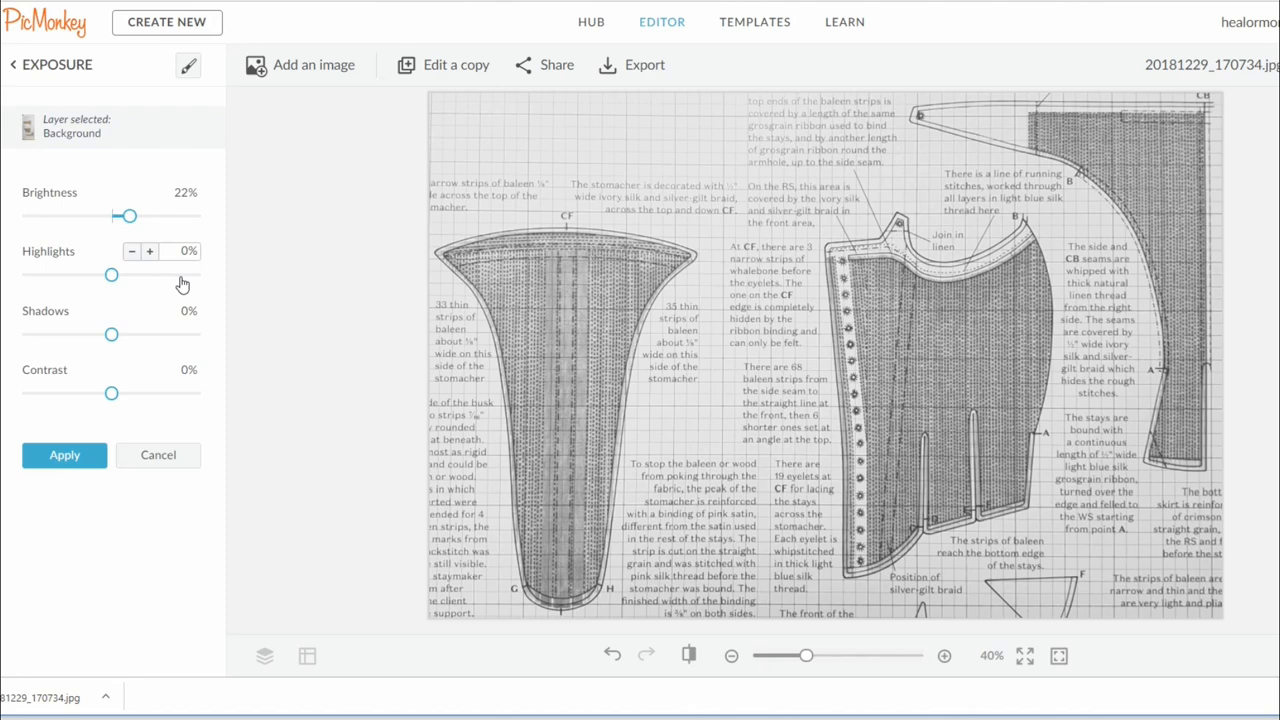
pyautogui.moveTo(111, 274); pyautogui.dragTo(178, 274)
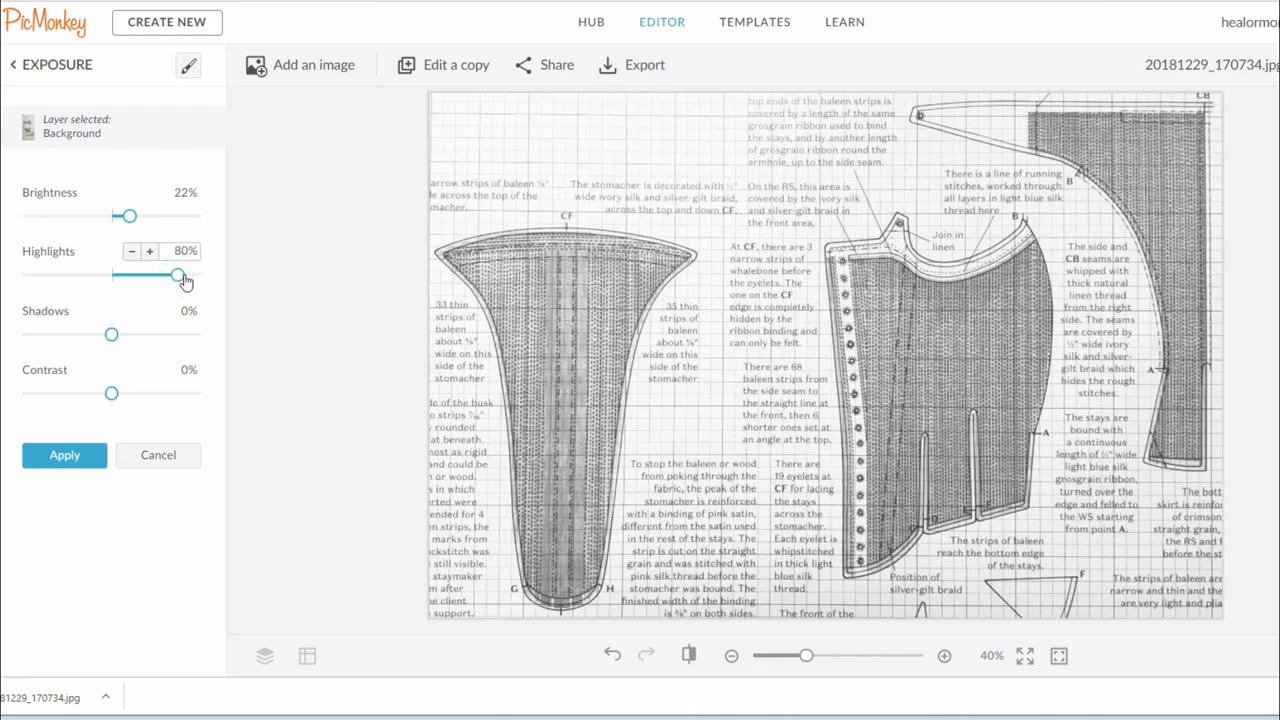
pyautogui.moveTo(178, 275); pyautogui.dragTo(190, 273)
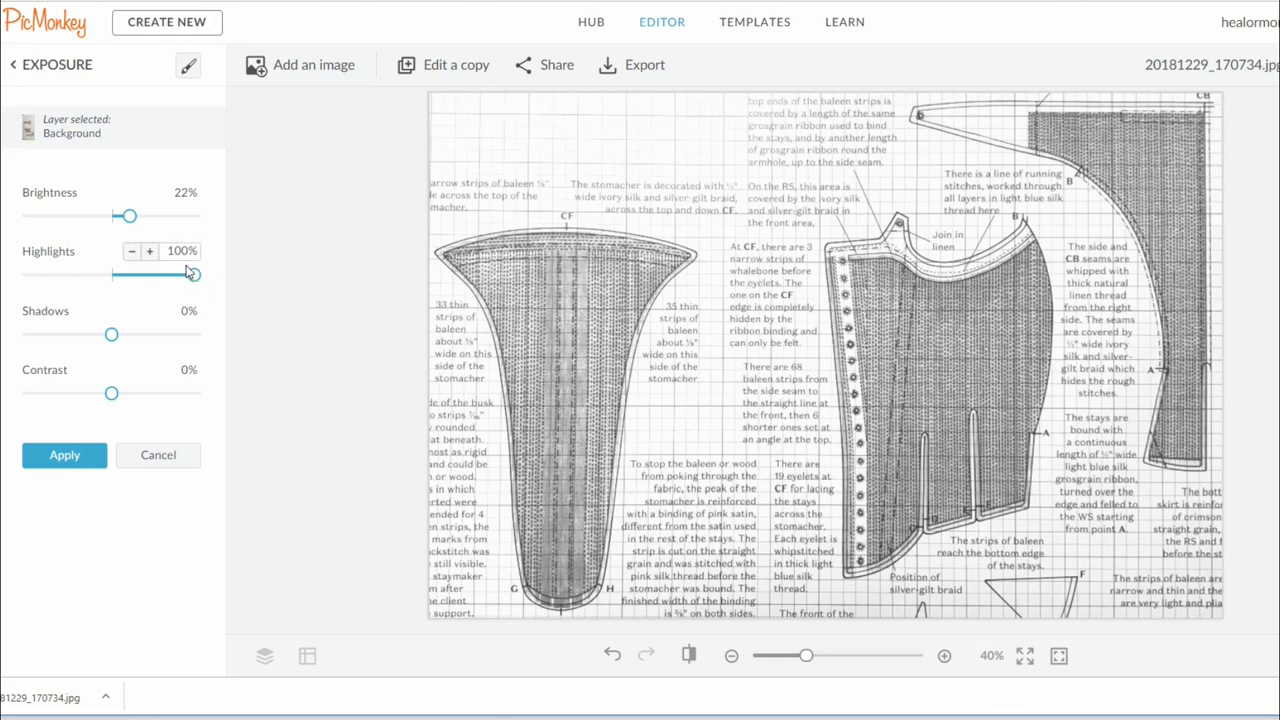
pyautogui.moveTo(190, 274); pyautogui.dragTo(195, 274)
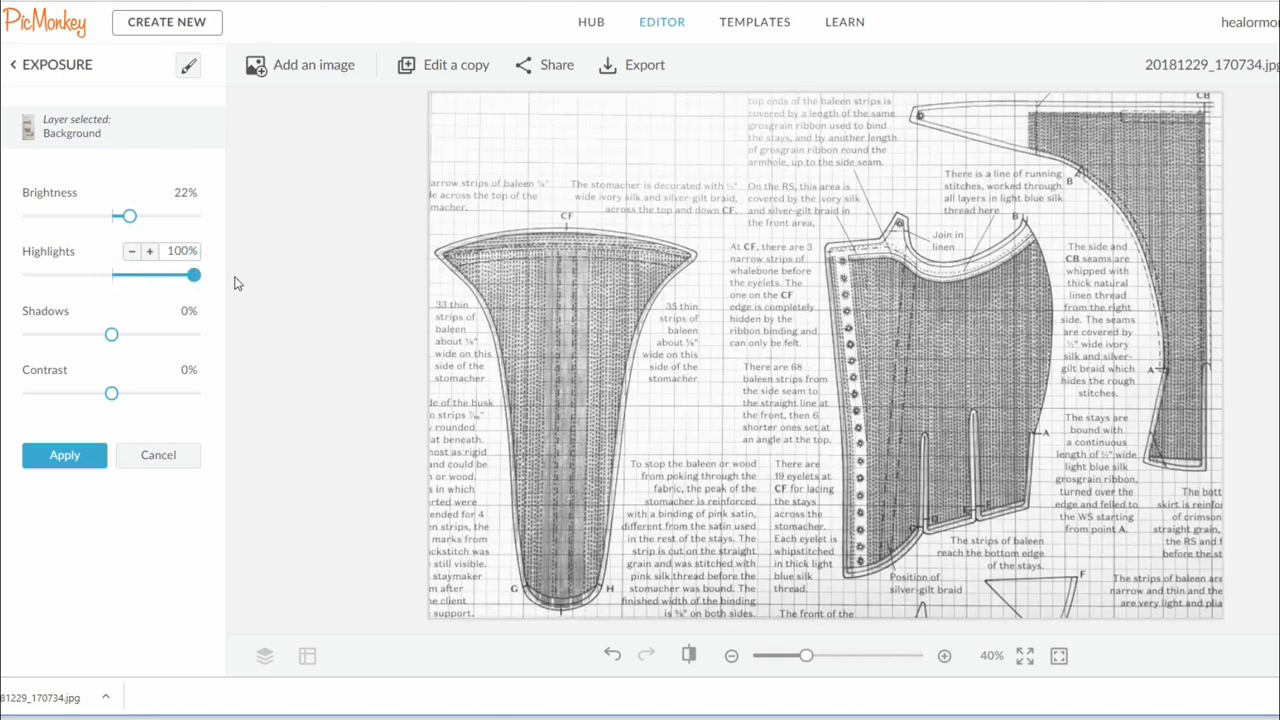
# - Set contrast to 29% and apply the exposure adjustments
pyautogui.moveTo(111, 392); pyautogui.dragTo(120, 392)
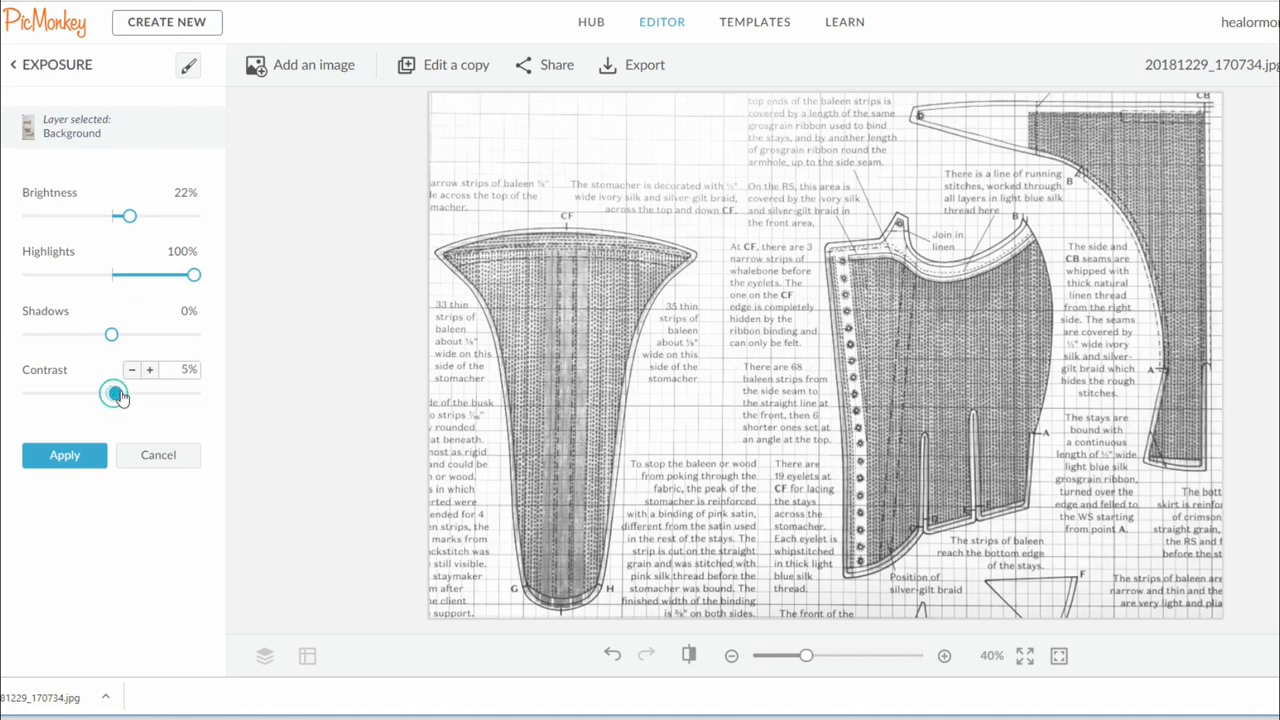
pyautogui.moveTo(112, 393); pyautogui.dragTo(143, 393)
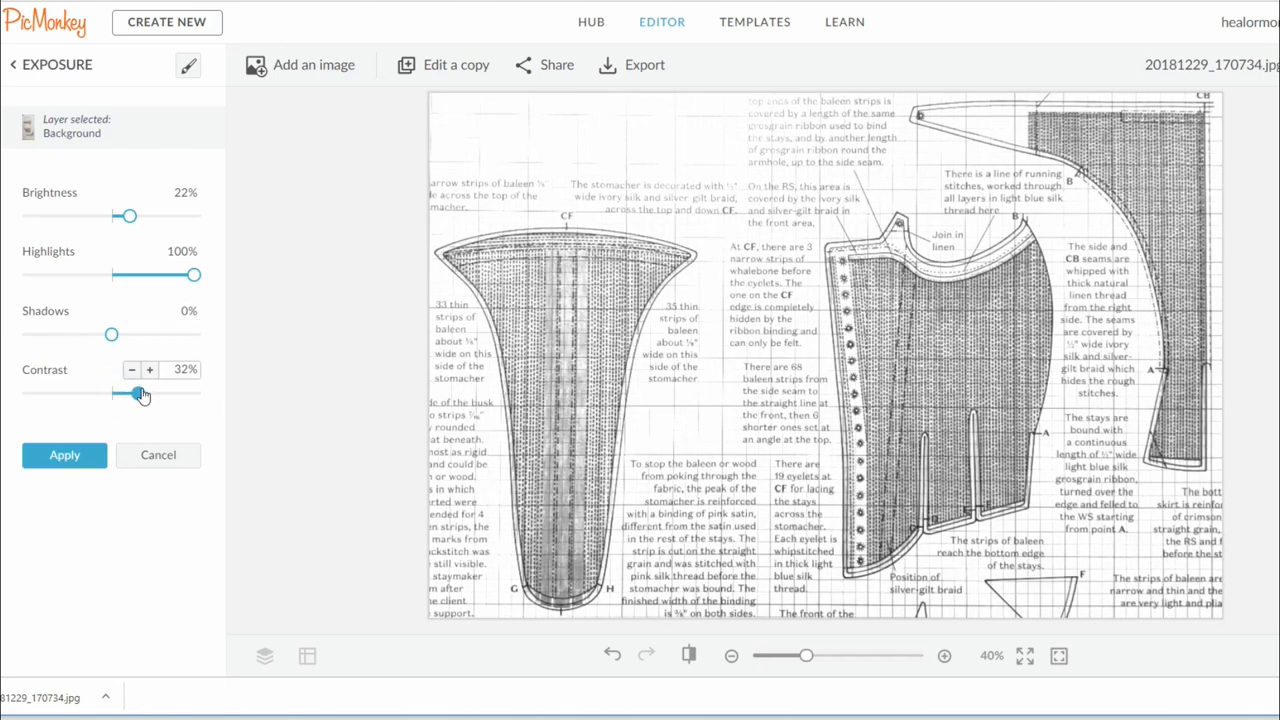
pyautogui.moveTo(142, 393); pyautogui.dragTo(130, 393)
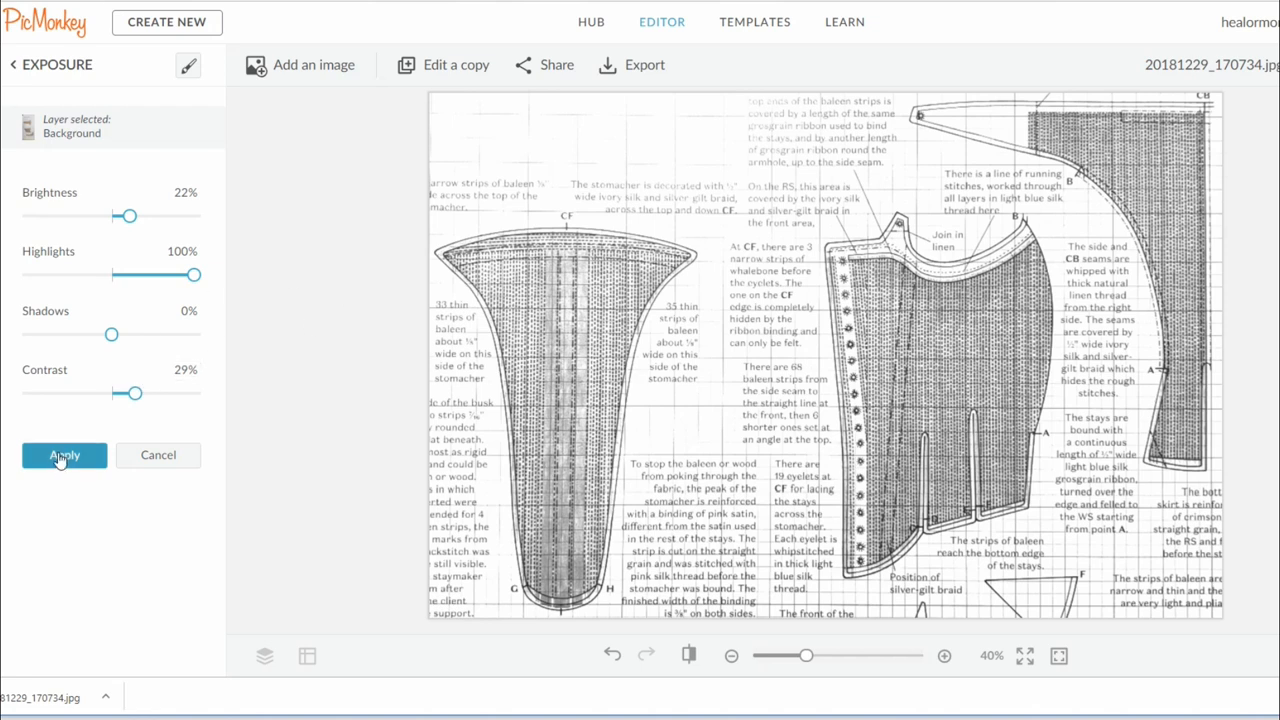
pyautogui.click(63, 455)
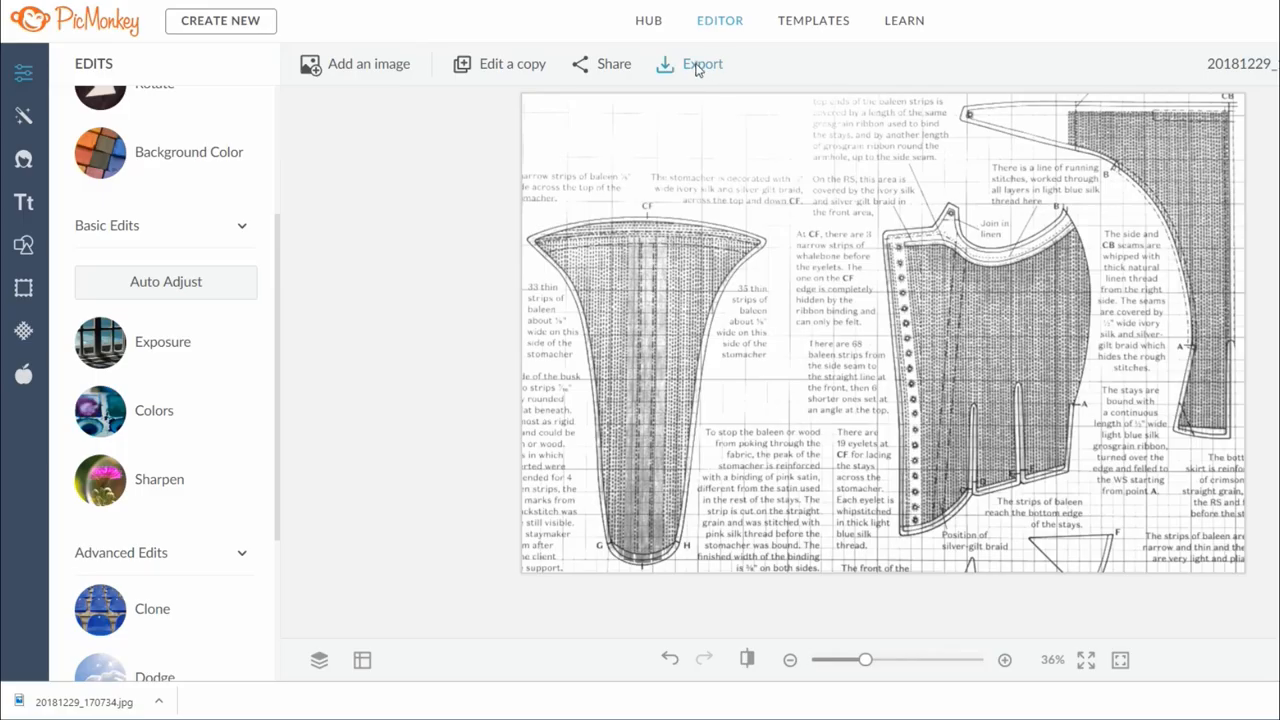
# - Export the edited black-and-white pattern image as a file on the computer
pyautogui.click(702, 64)
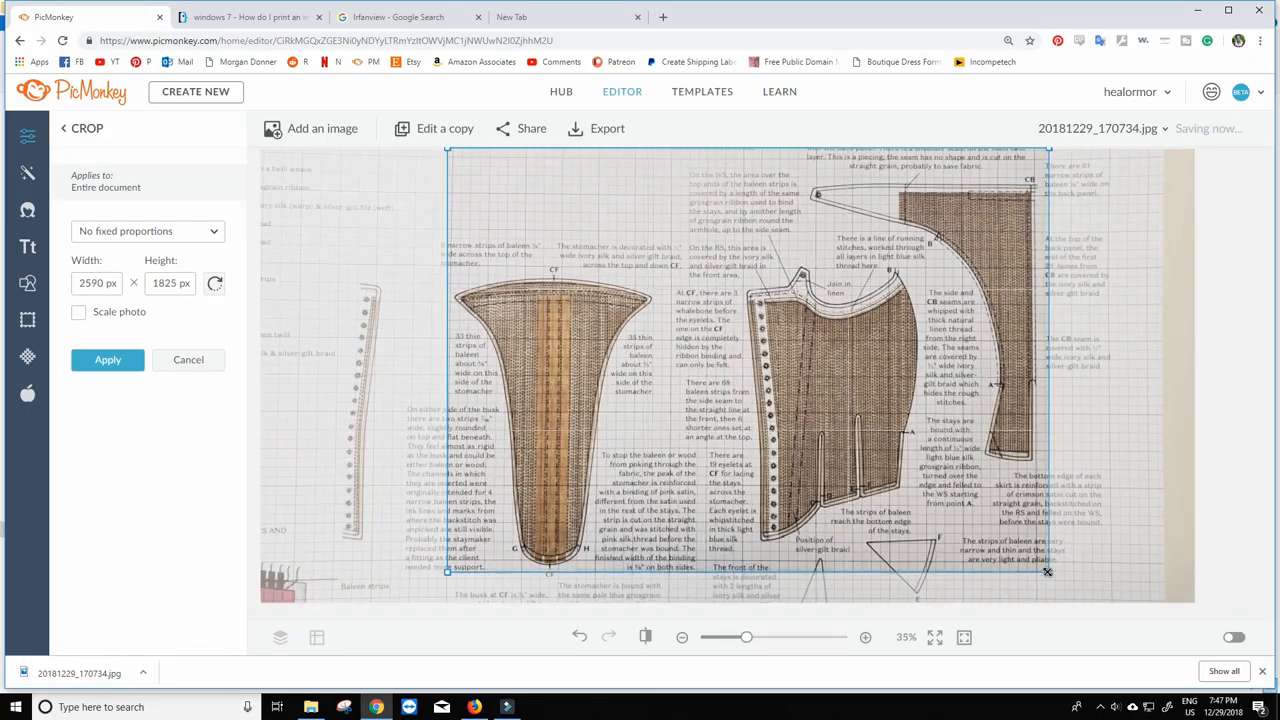
# - Open the exported black-and-white image file in Paint using Open with
pyautogui.rightClick(152, 55)
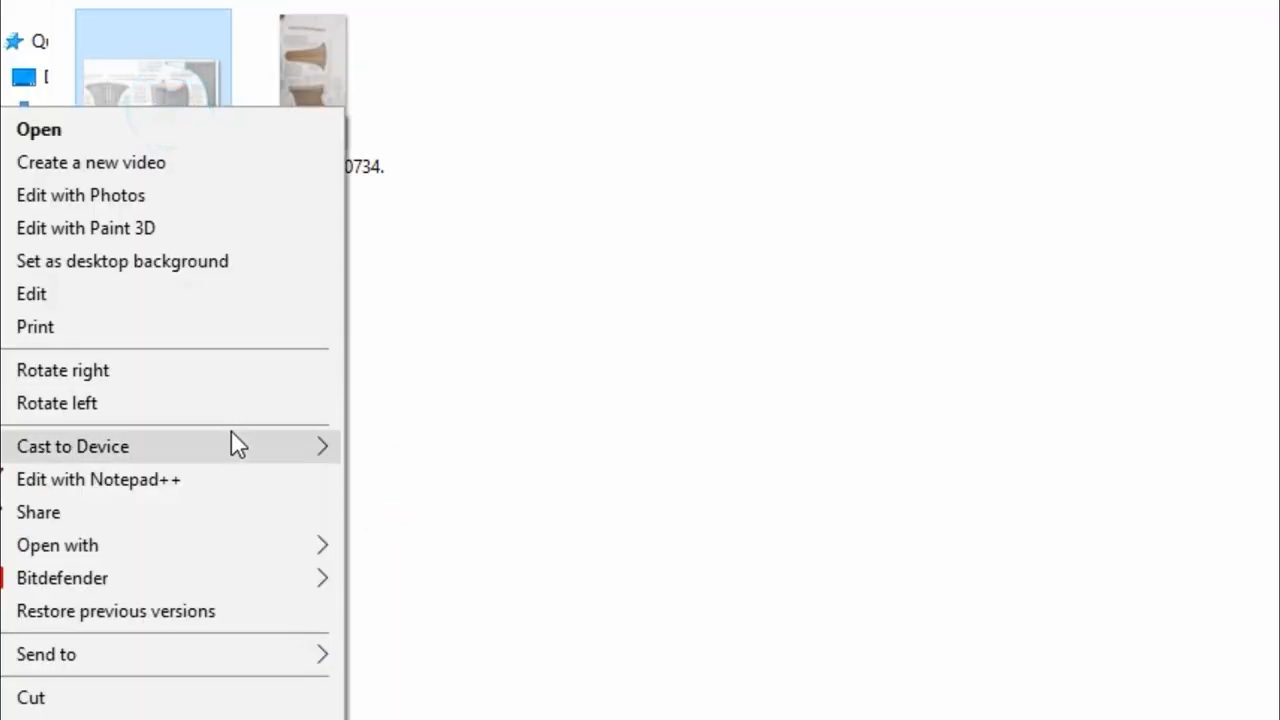
pyautogui.moveTo(70, 524)
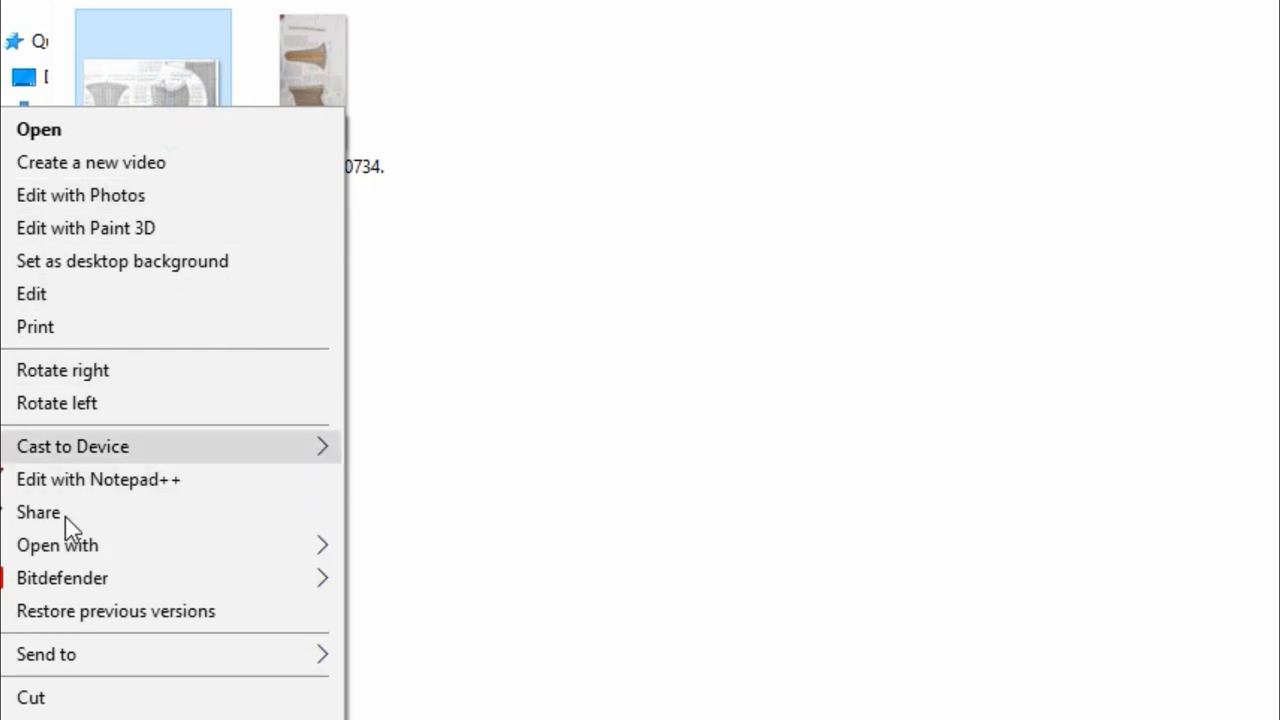
pyautogui.click(57, 544)
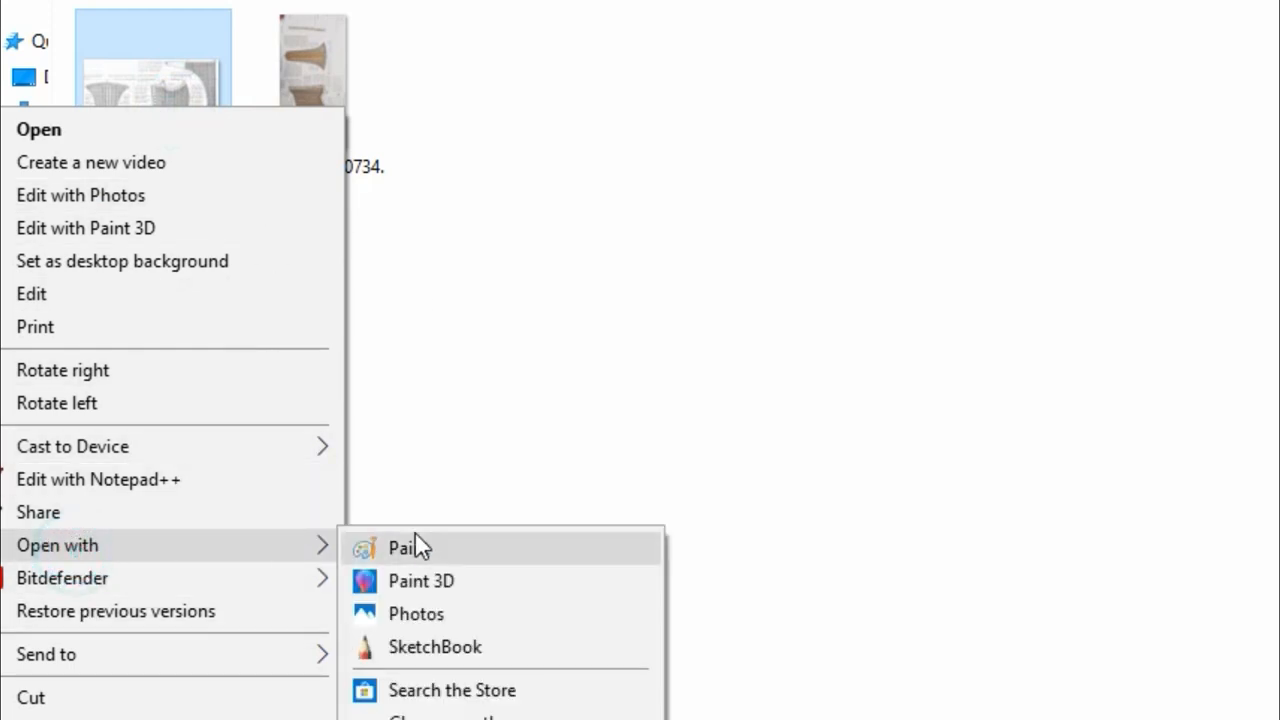
pyautogui.click(405, 547)
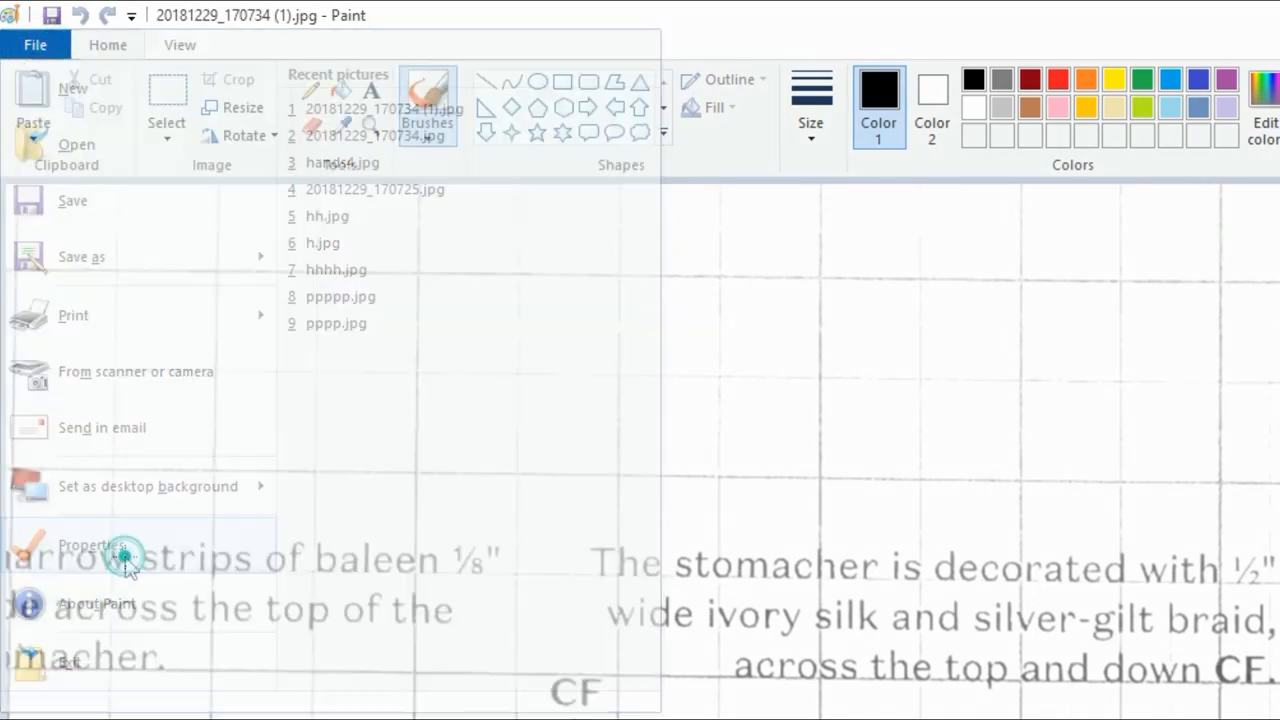
# - Check Paint's image Properties, showing 35.58 by 23.58 inches
pyautogui.click(90, 545)
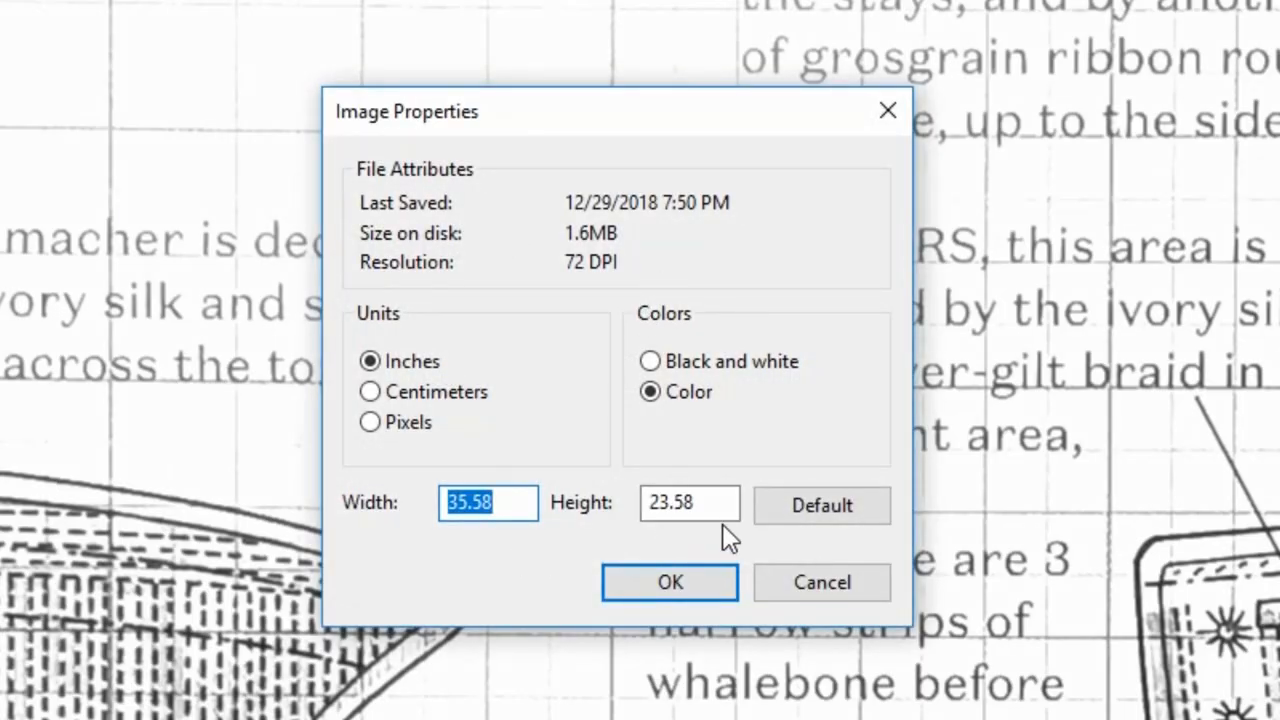
pyautogui.click(689, 502)
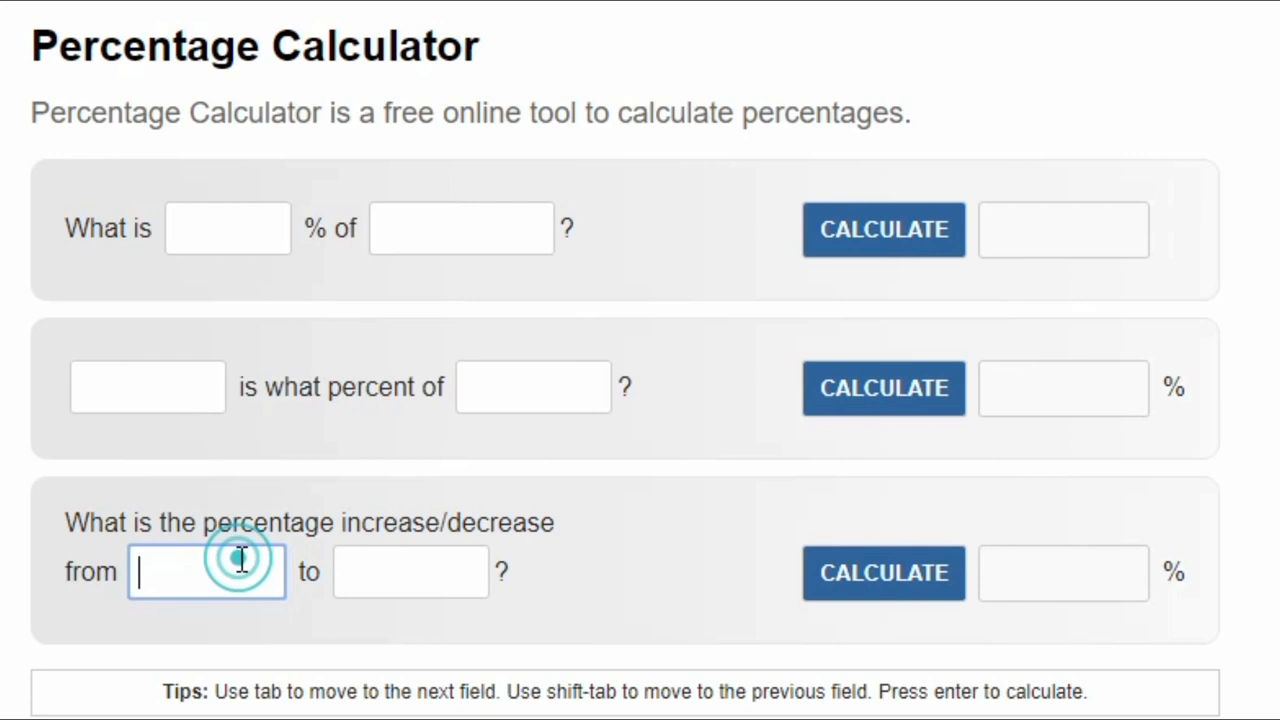
# - Enter 35.58 and 32.5 in the increase/decrease row and calculate
pyautogui.write('35.')
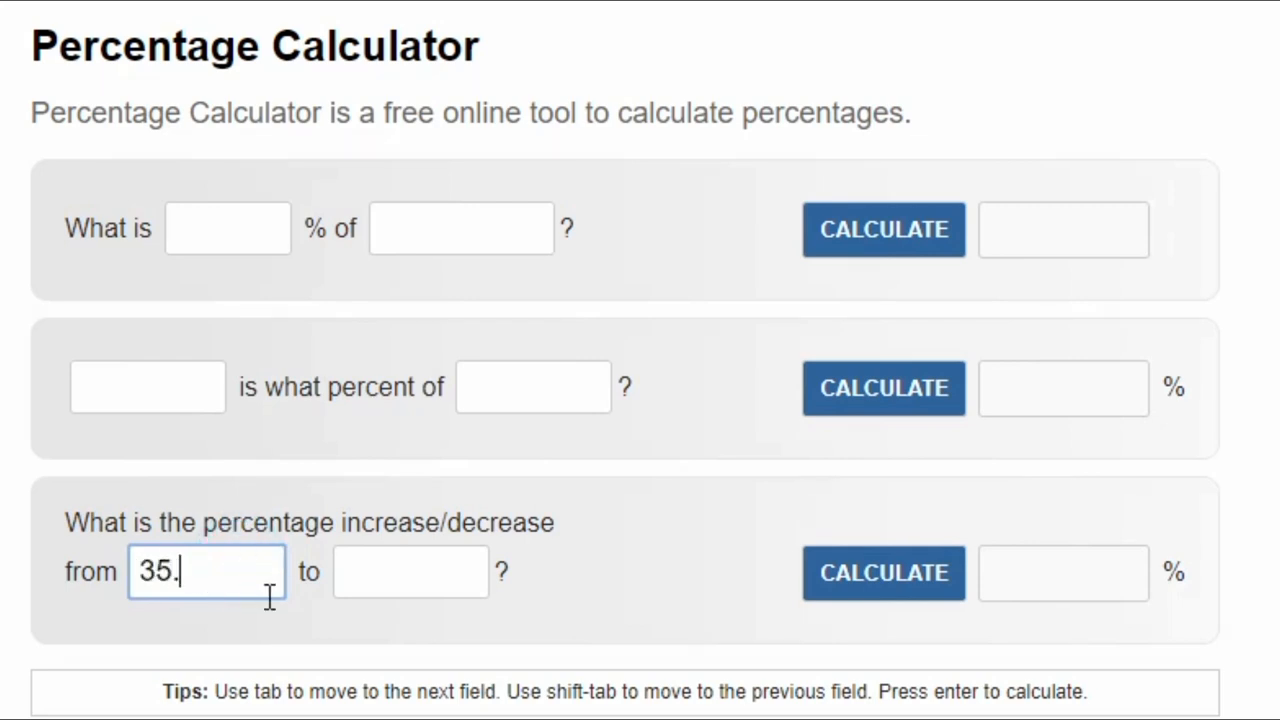
pyautogui.write('58')
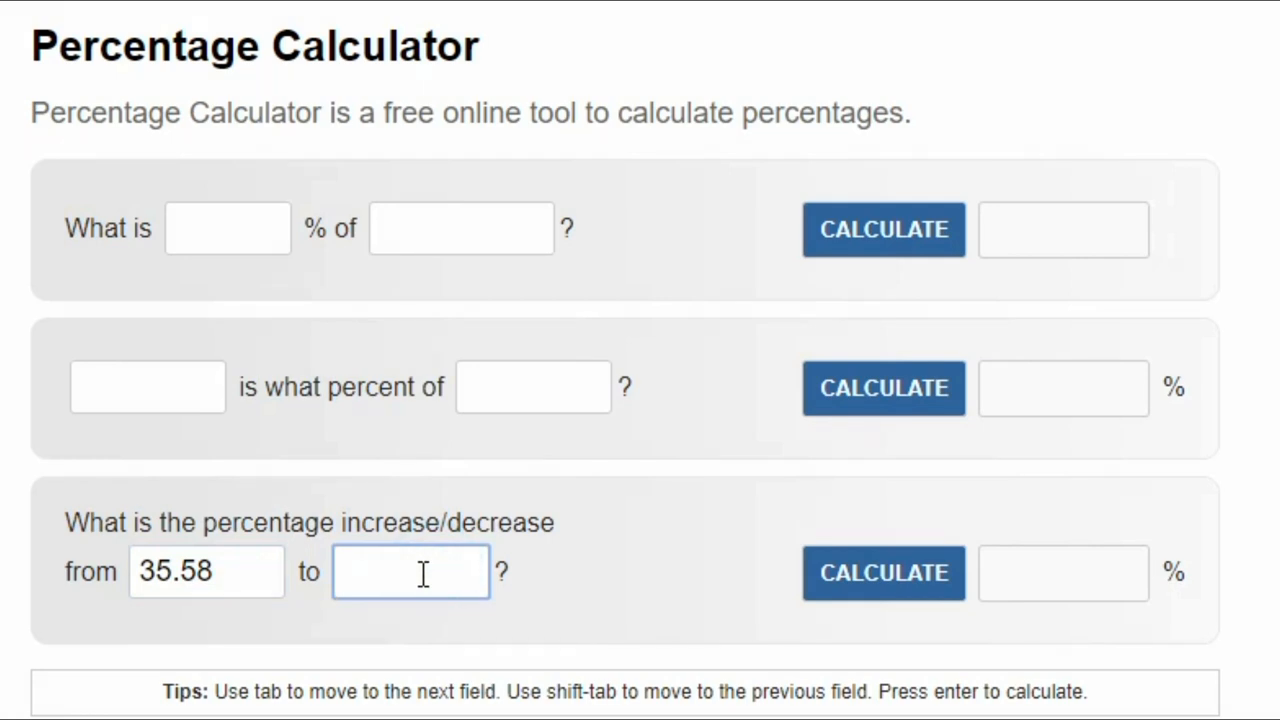
pyautogui.write('32.5')
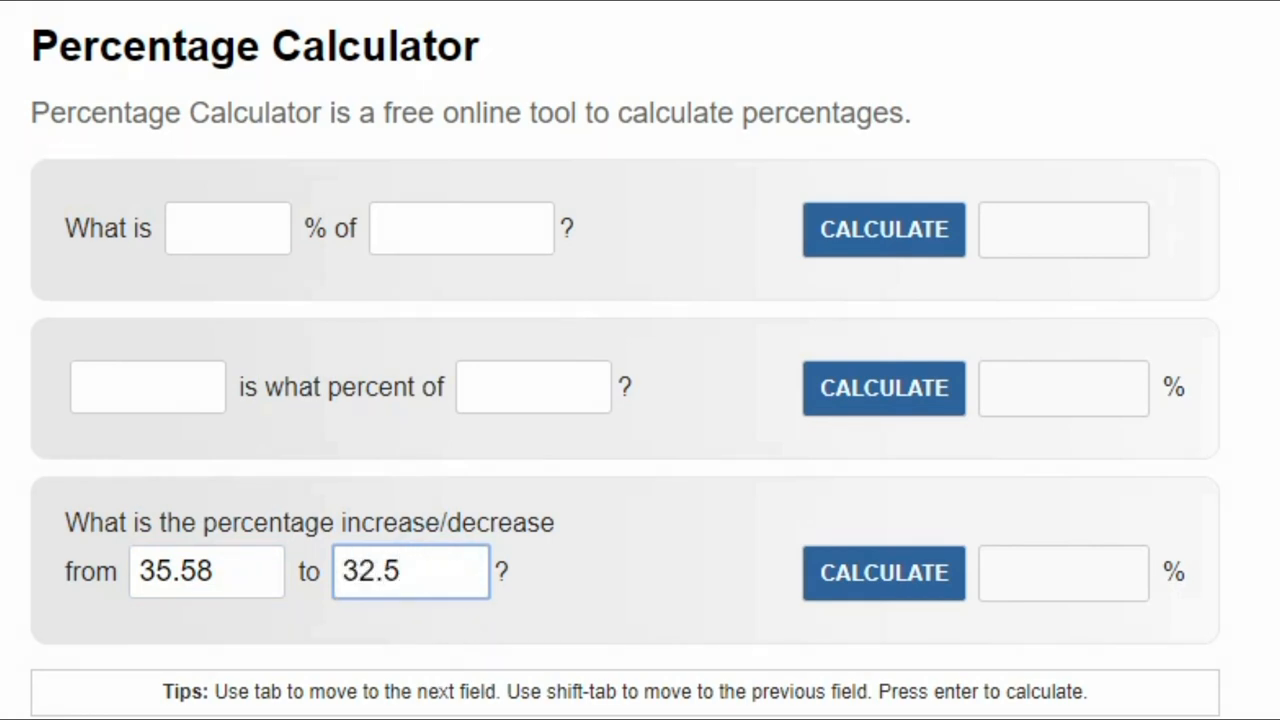
pyautogui.click(884, 570)
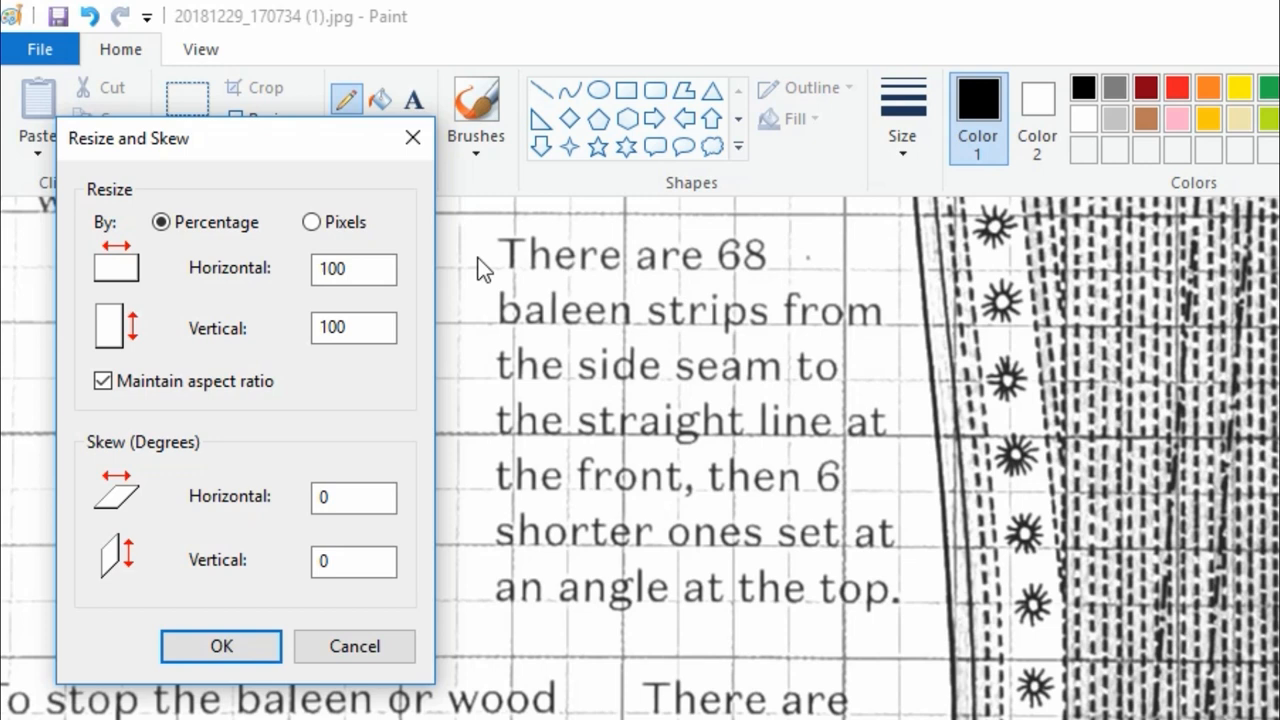
# - Enter 92 as the horizontal resize percentage and apply the resize
pyautogui.click(352, 269)
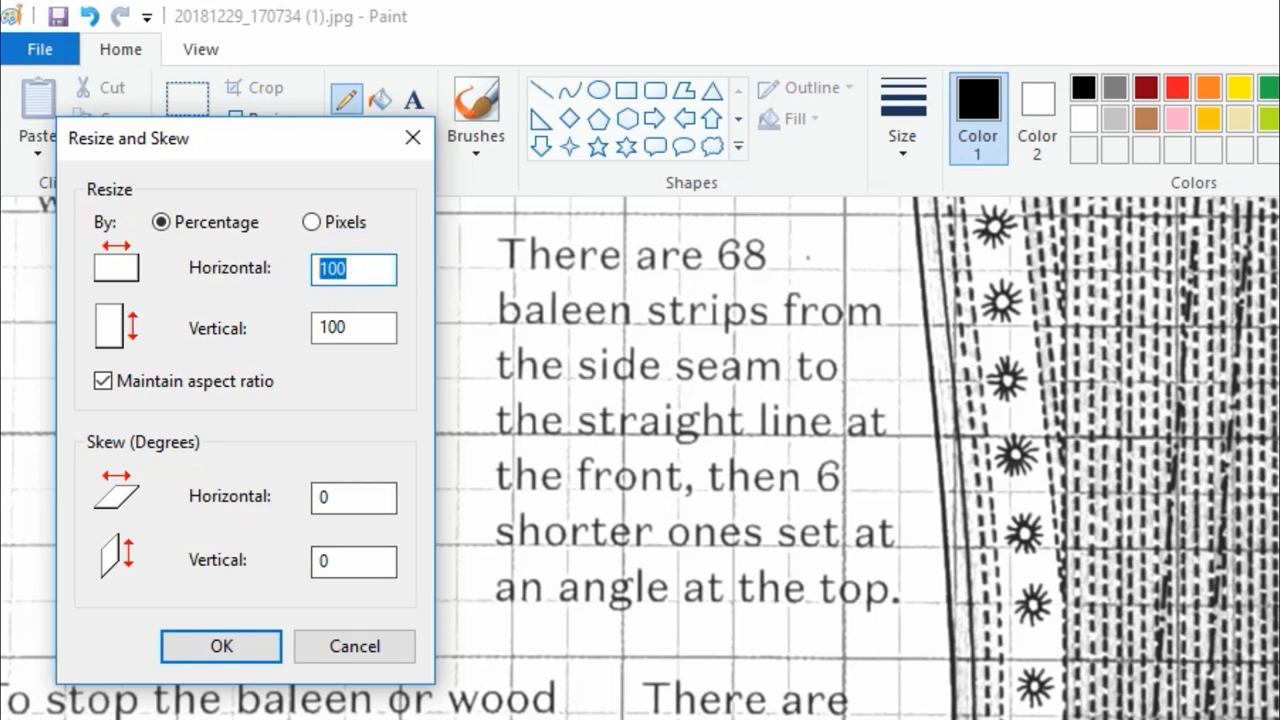
pyautogui.click(353, 269)
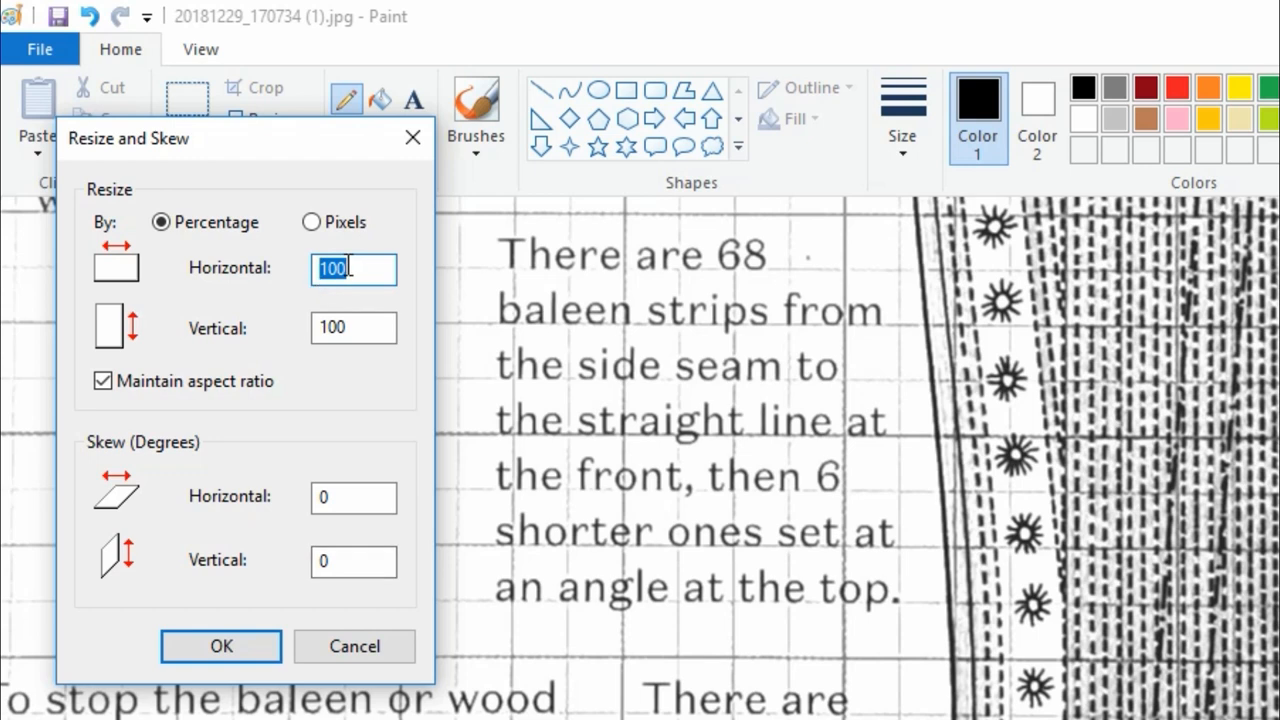
pyautogui.write('912')
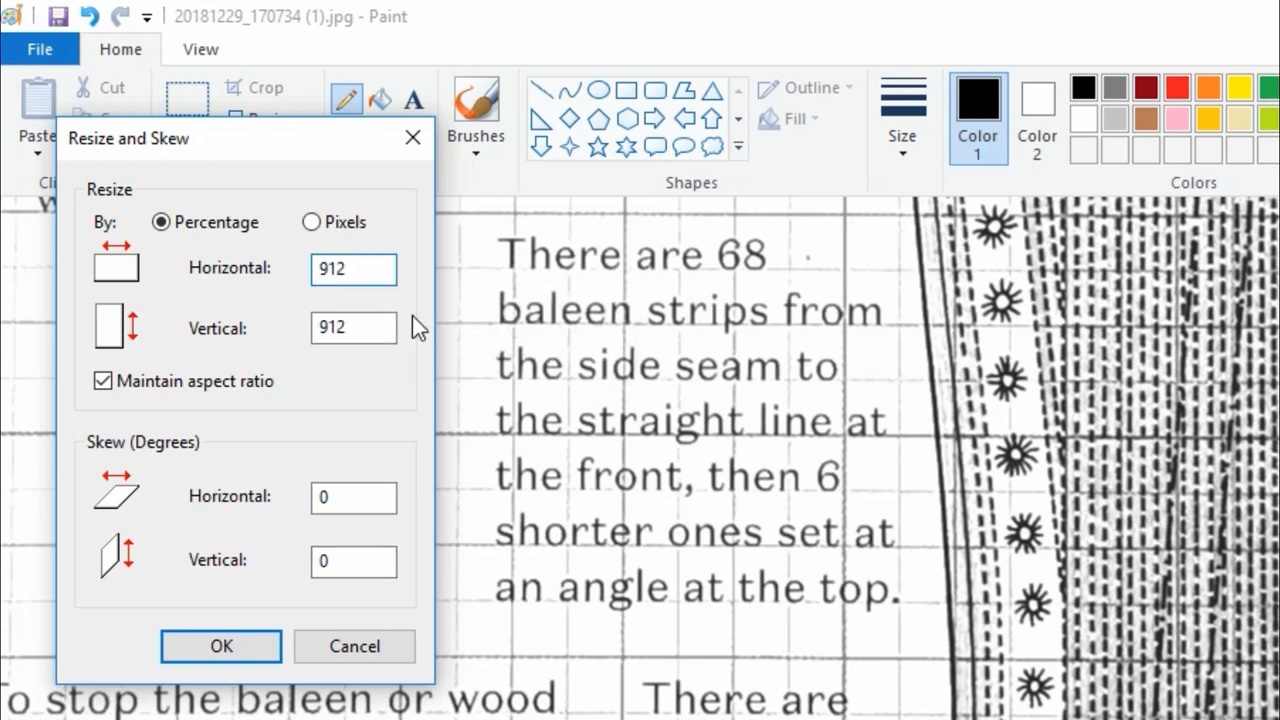
pyautogui.write('91')
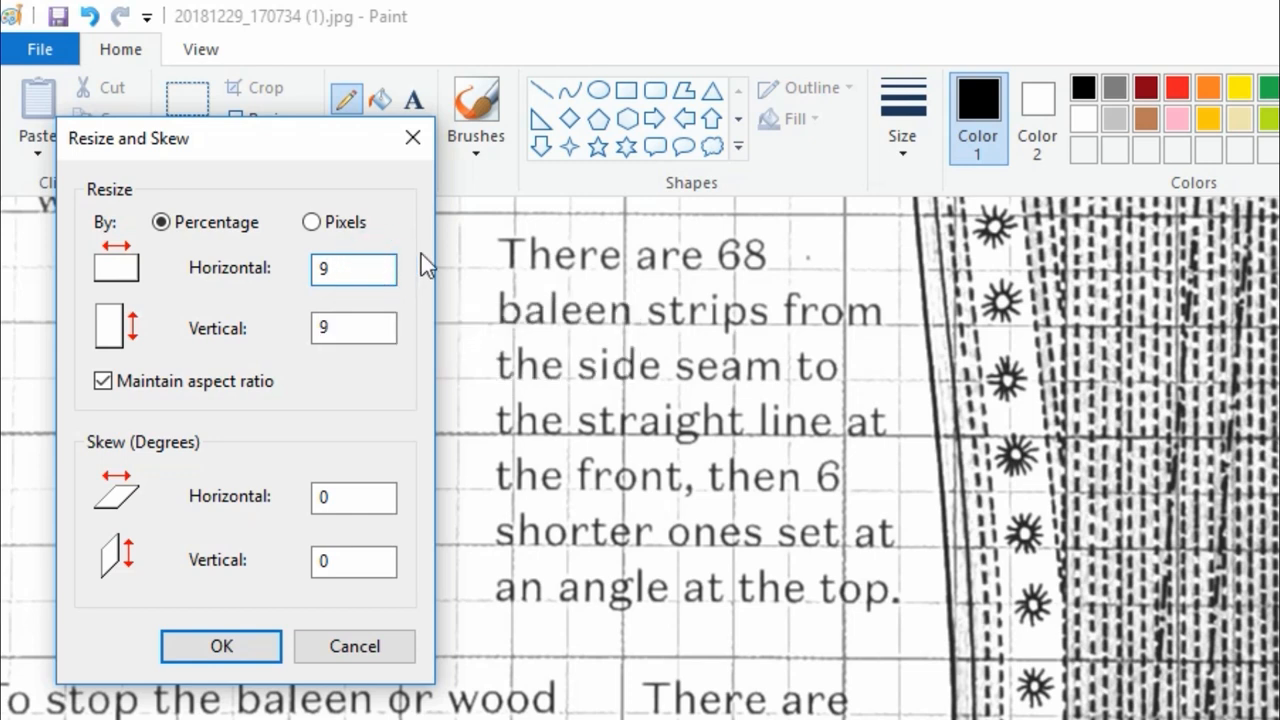
pyautogui.write('92')
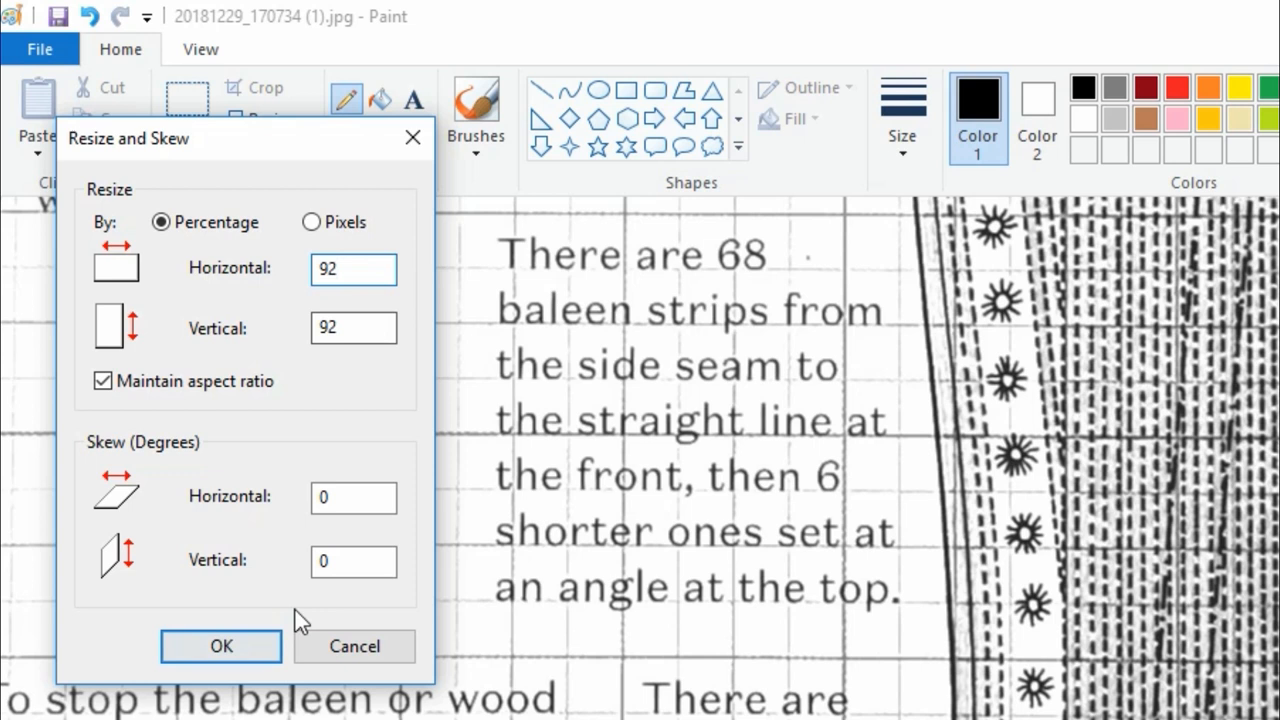
pyautogui.click(221, 646)
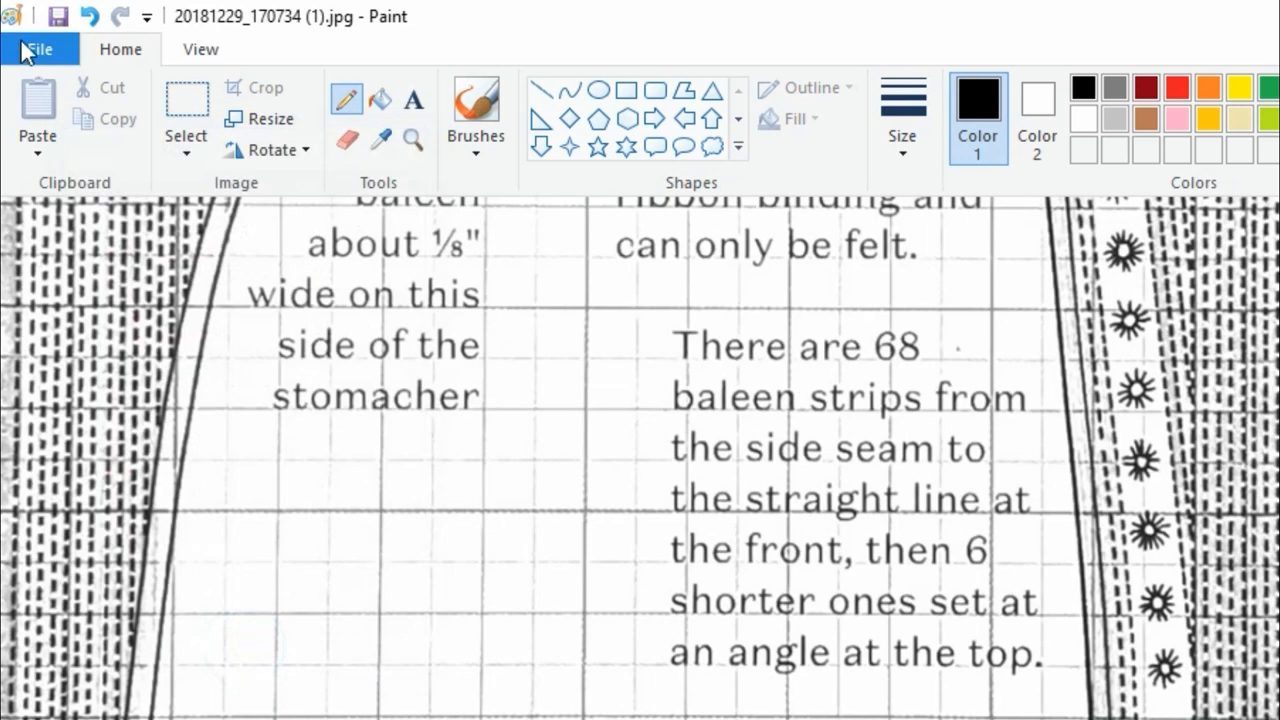
pyautogui.click(40, 48)
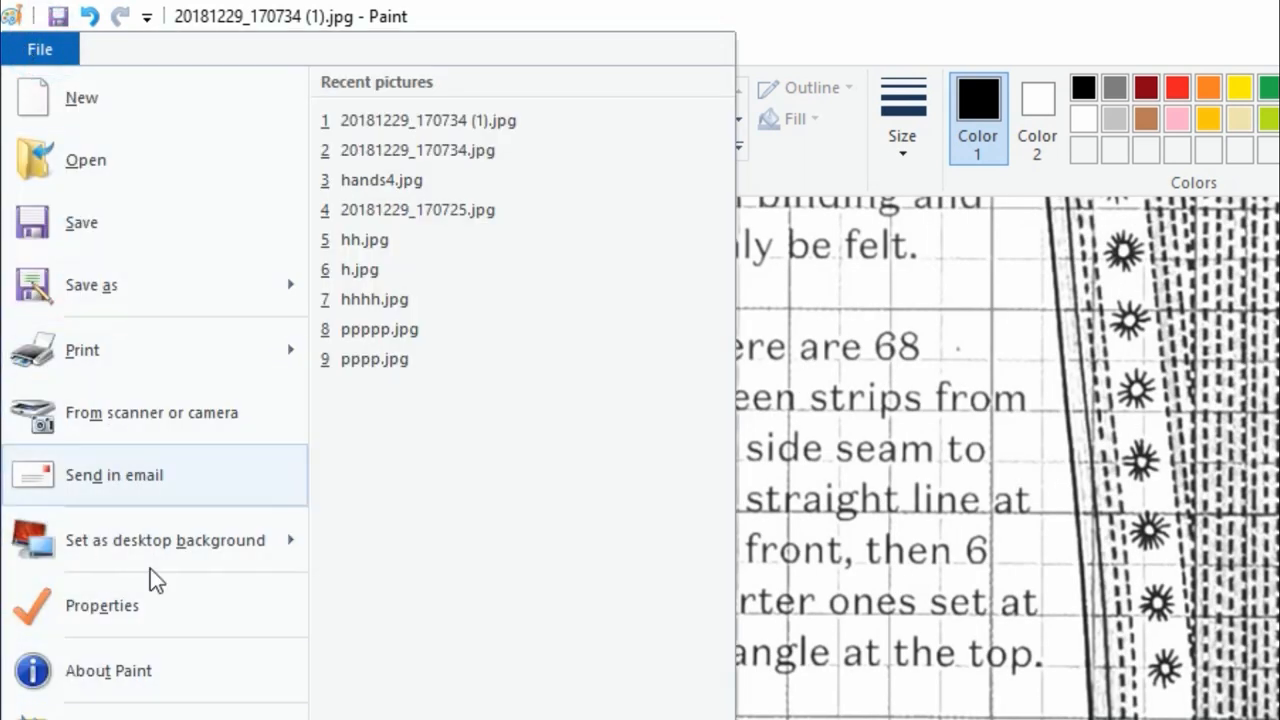
pyautogui.click(101, 605)
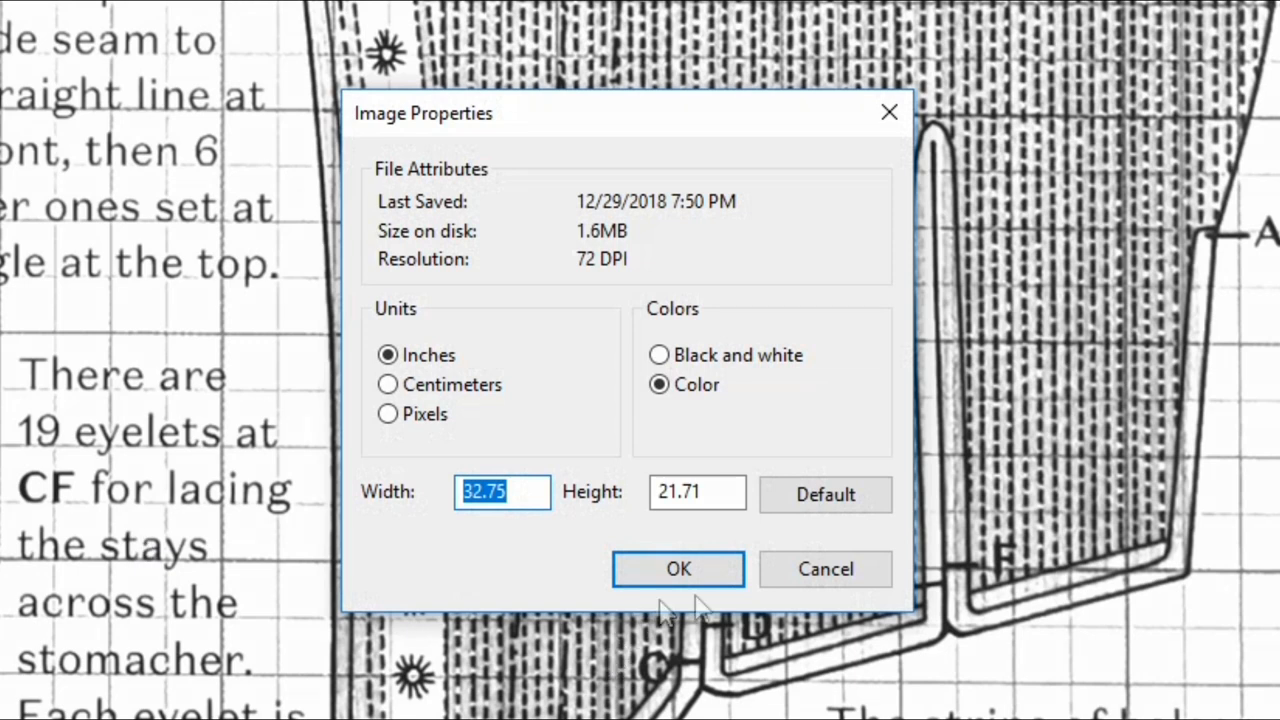
pyautogui.click(502, 491)
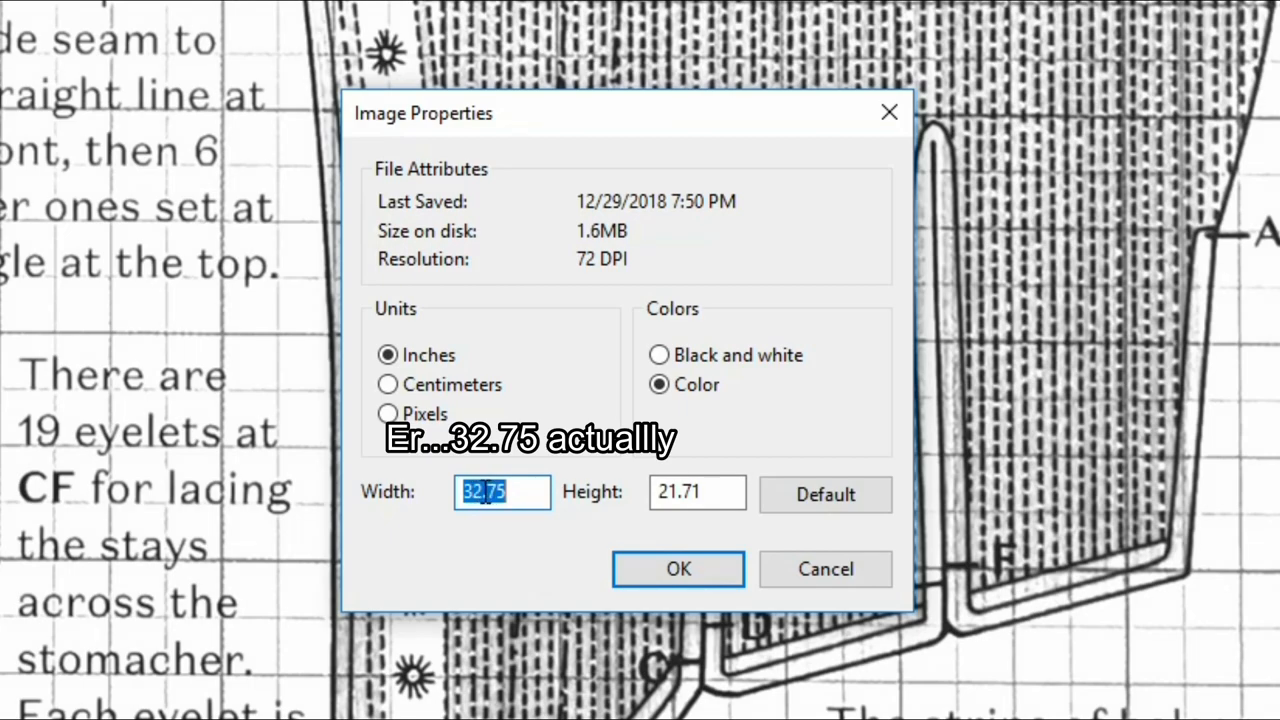
pyautogui.click(678, 569)
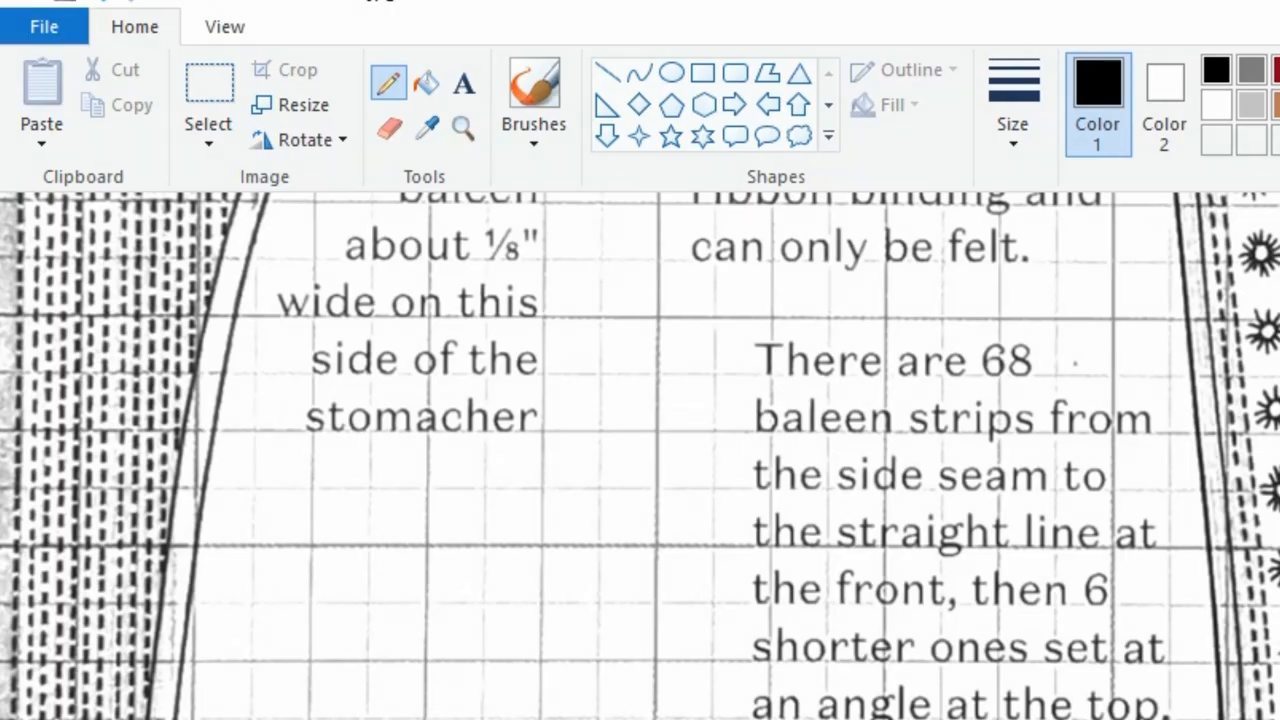
# - Set the Brother printer's Advanced scaling preference to Free 100% and confirm
pyautogui.click(44, 26)
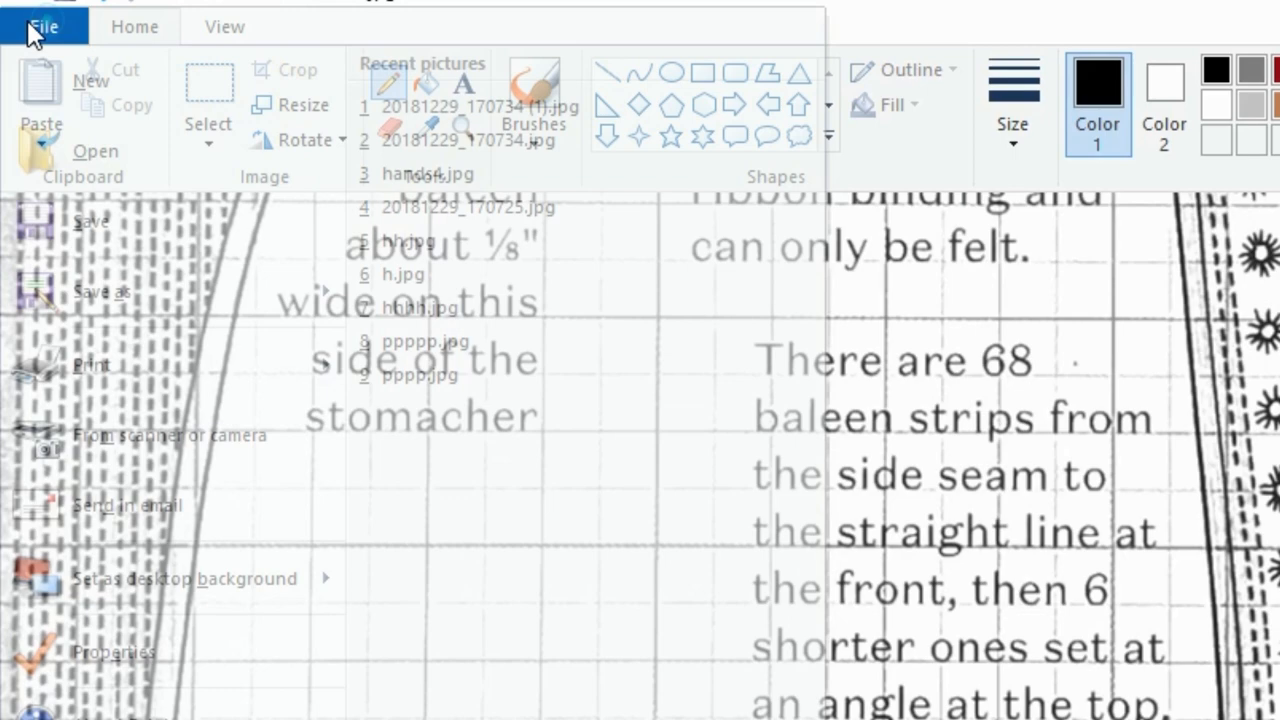
pyautogui.moveTo(90, 365)
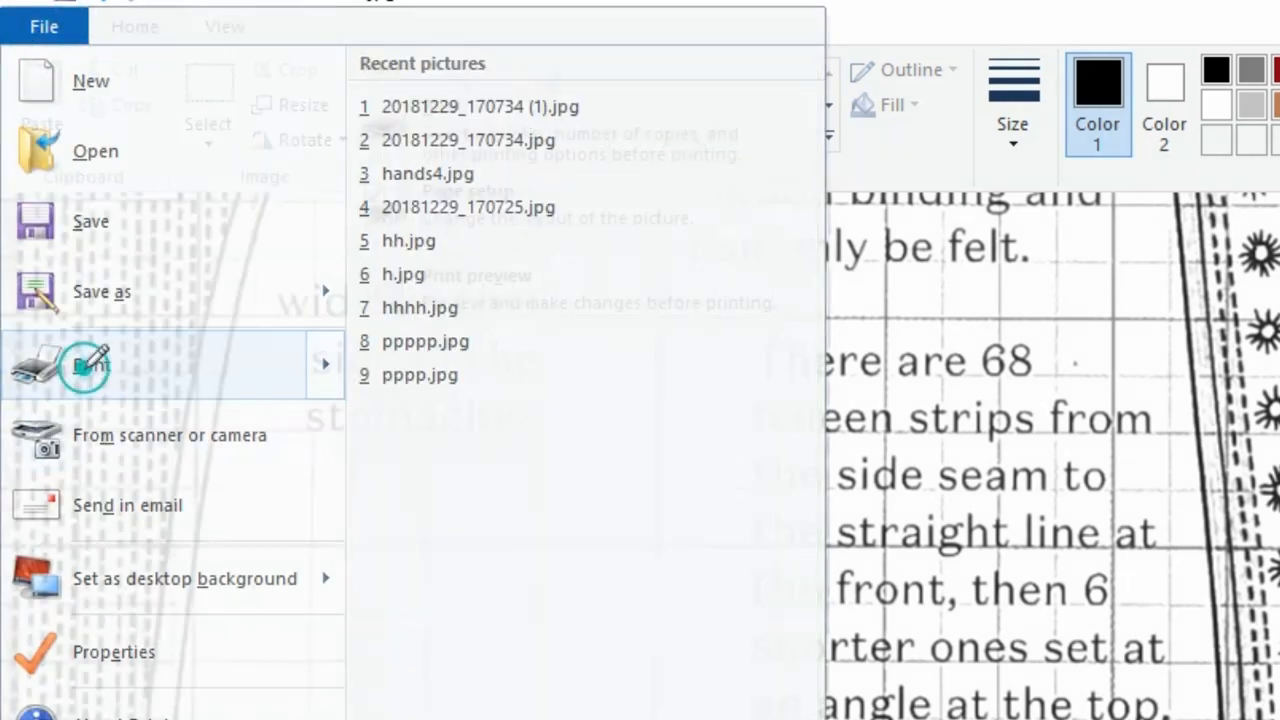
pyautogui.click(90, 365)
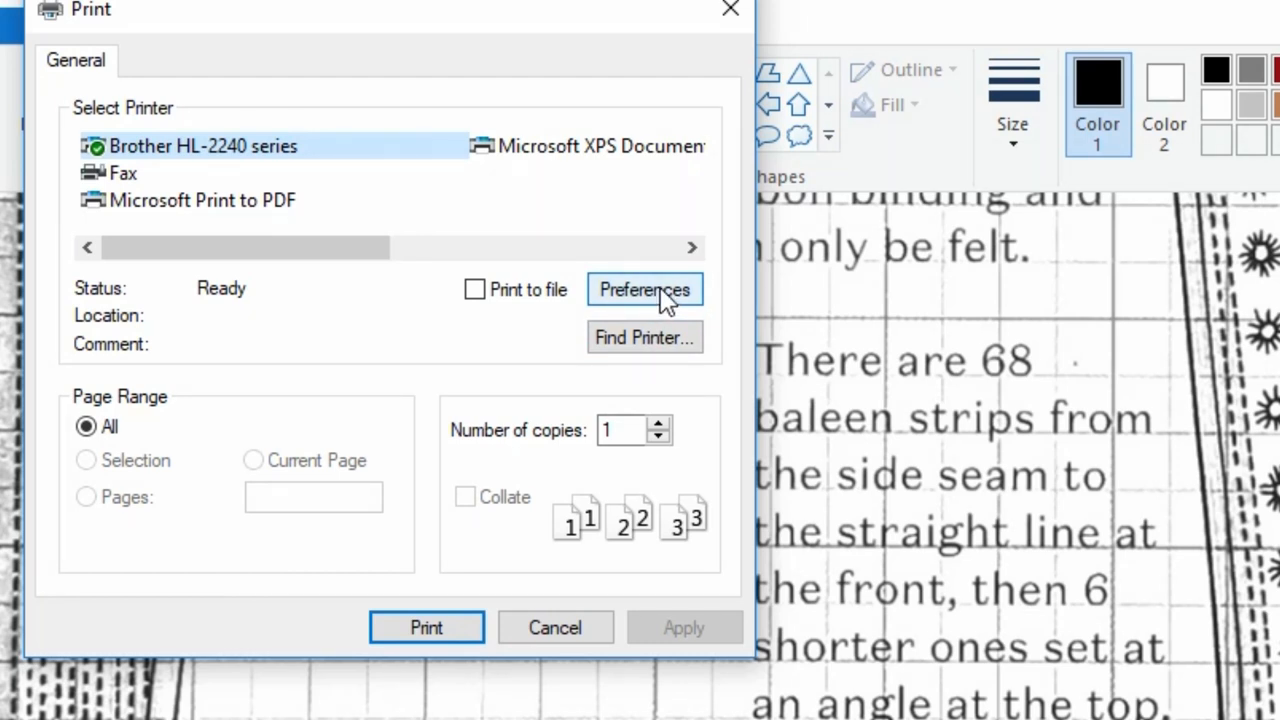
pyautogui.click(644, 289)
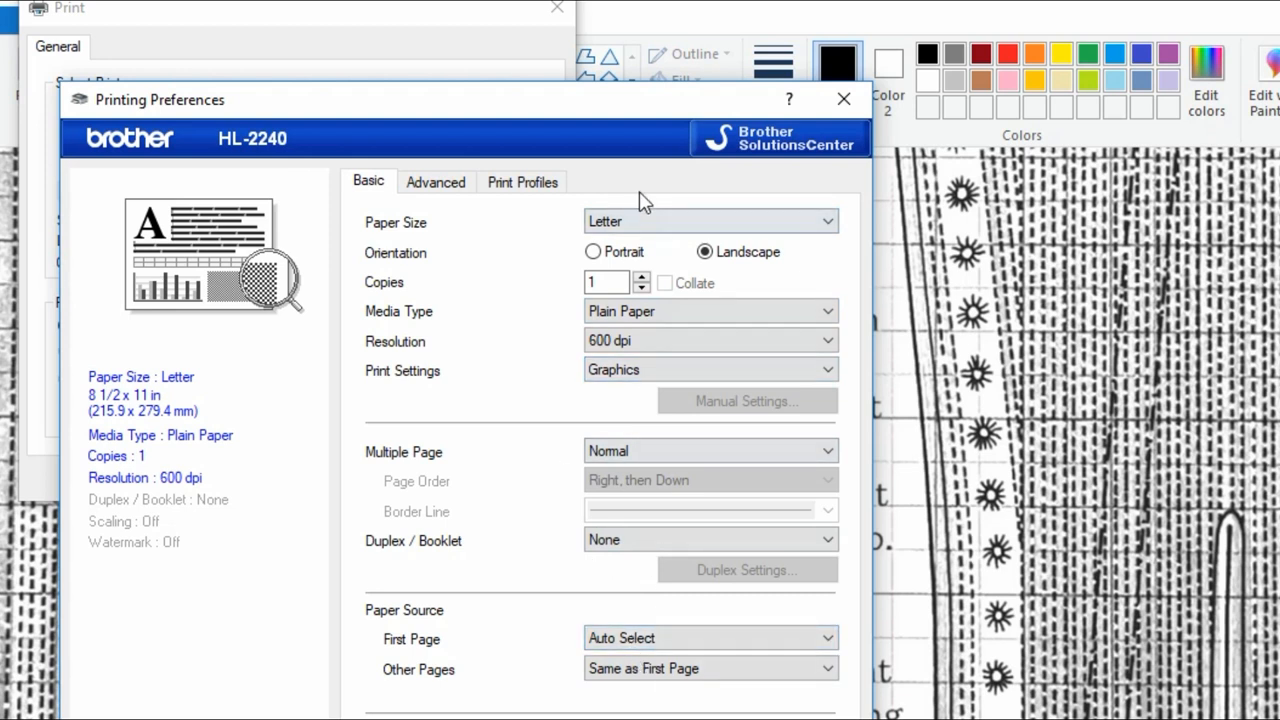
pyautogui.click(435, 181)
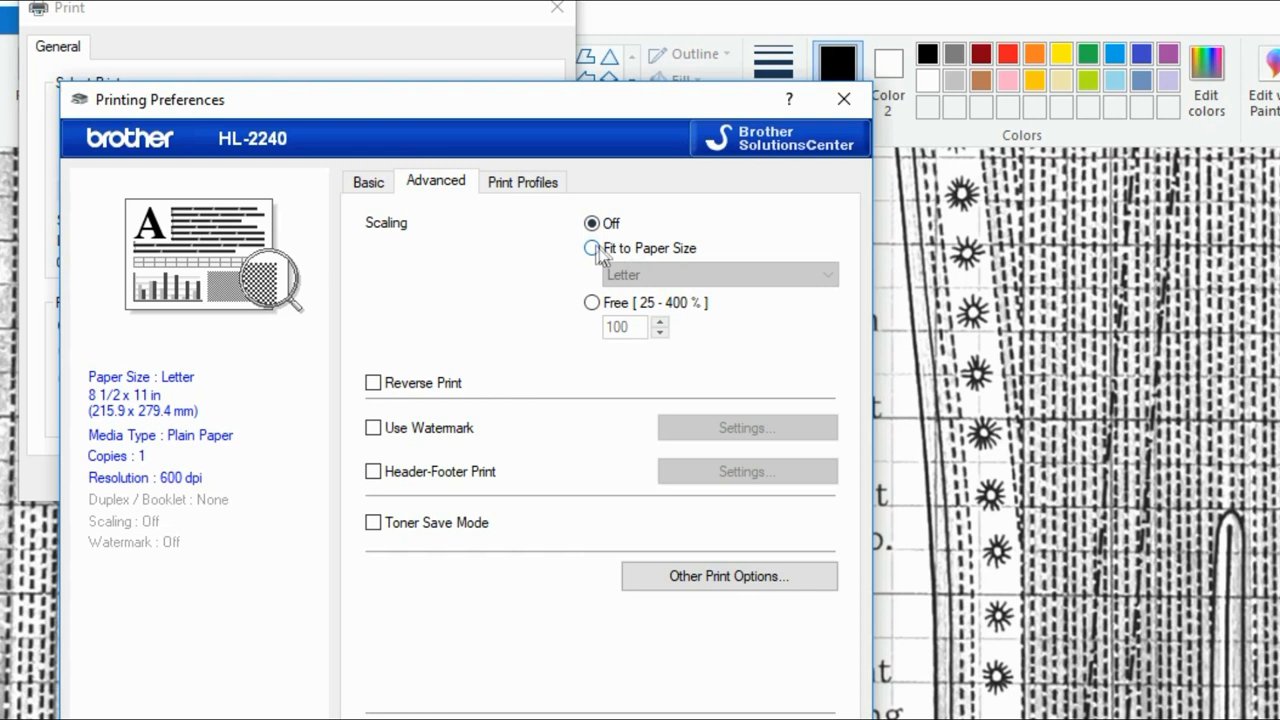
pyautogui.click(592, 248)
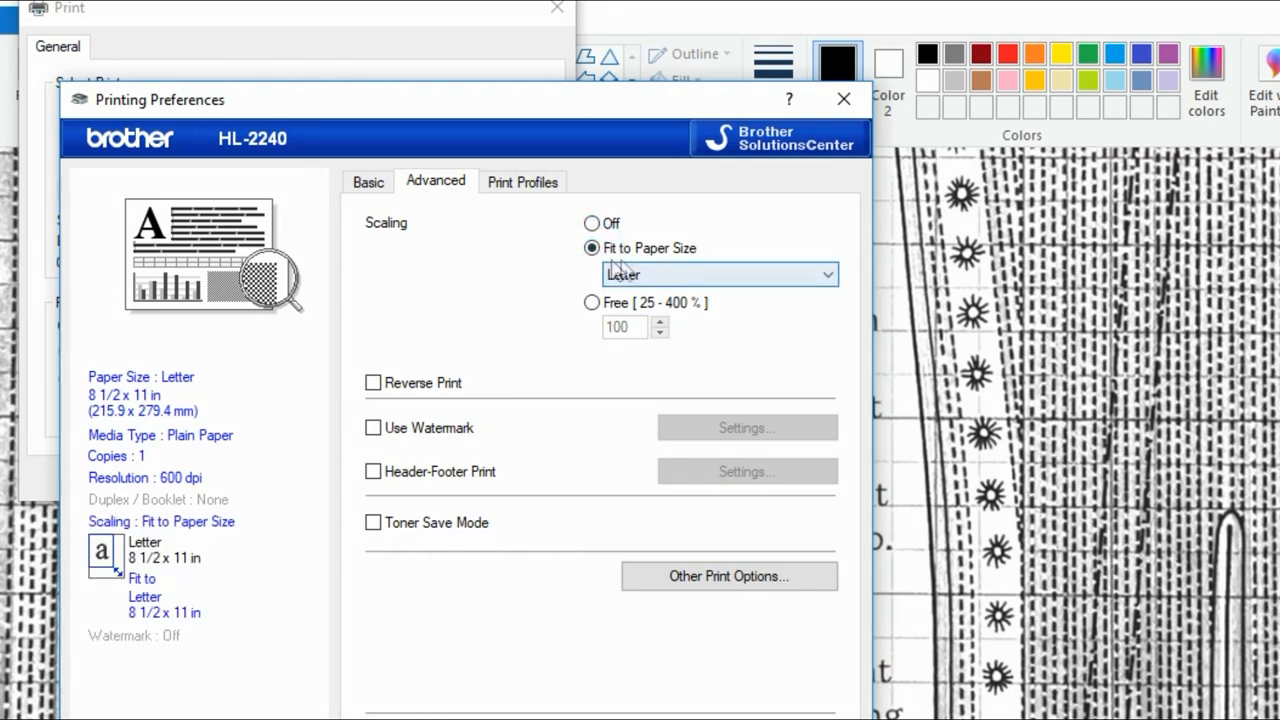
pyautogui.click(592, 223)
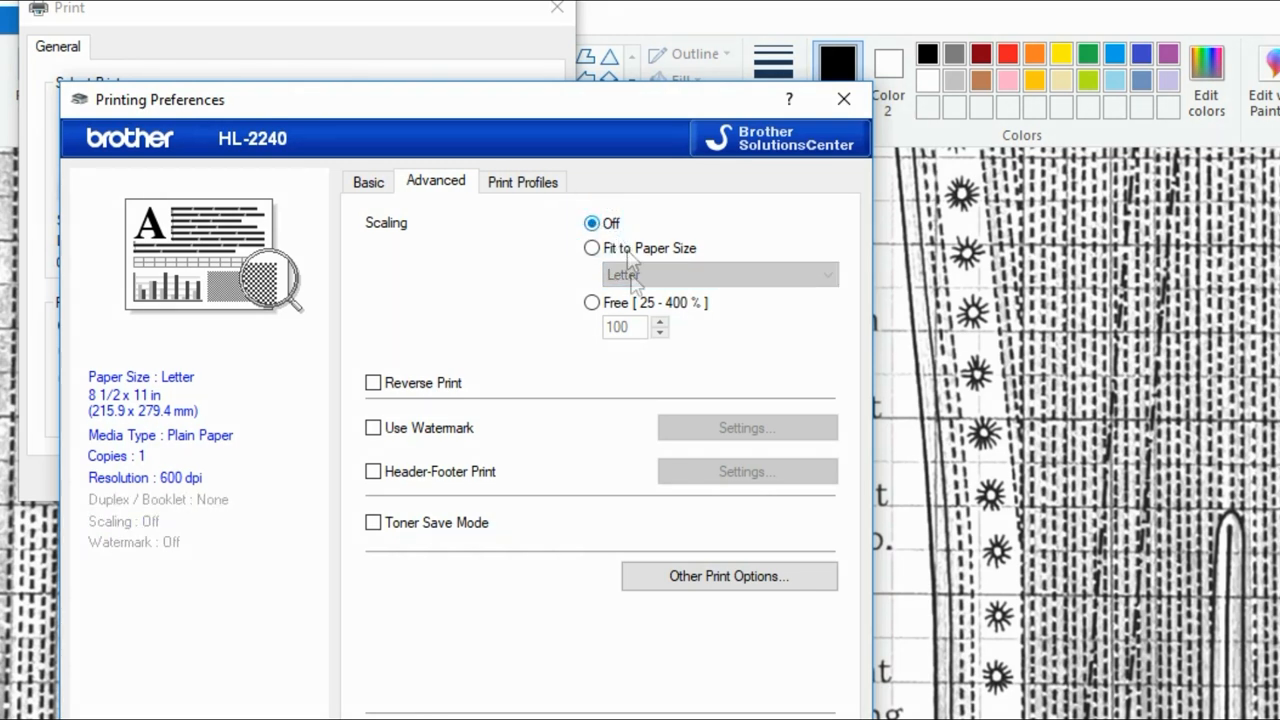
pyautogui.click(591, 302)
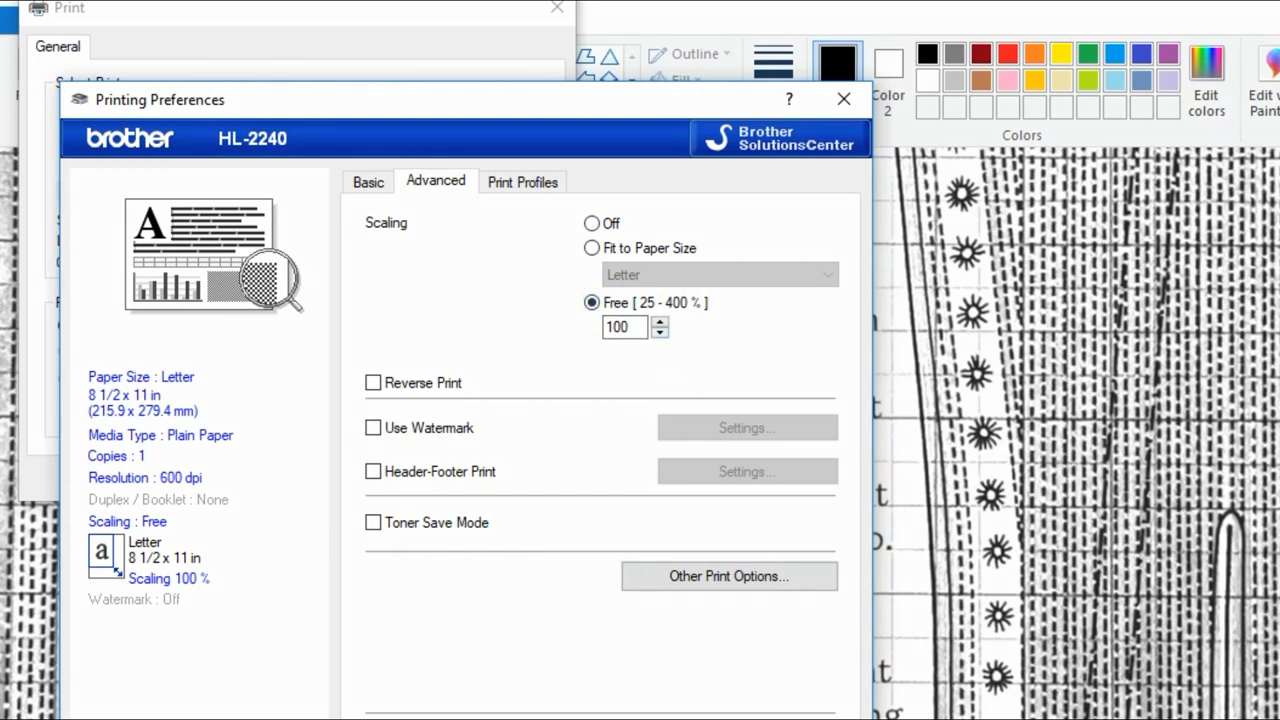
pyautogui.click(843, 99)
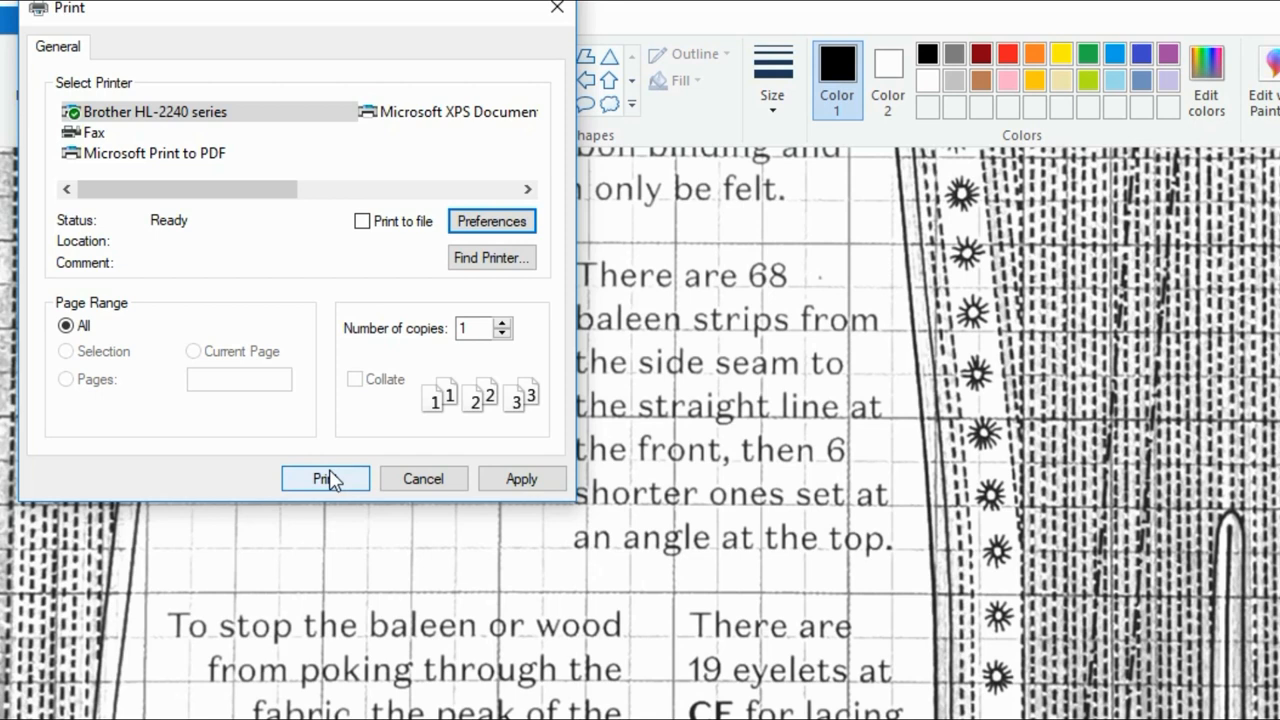
pyautogui.moveTo(370, 307)
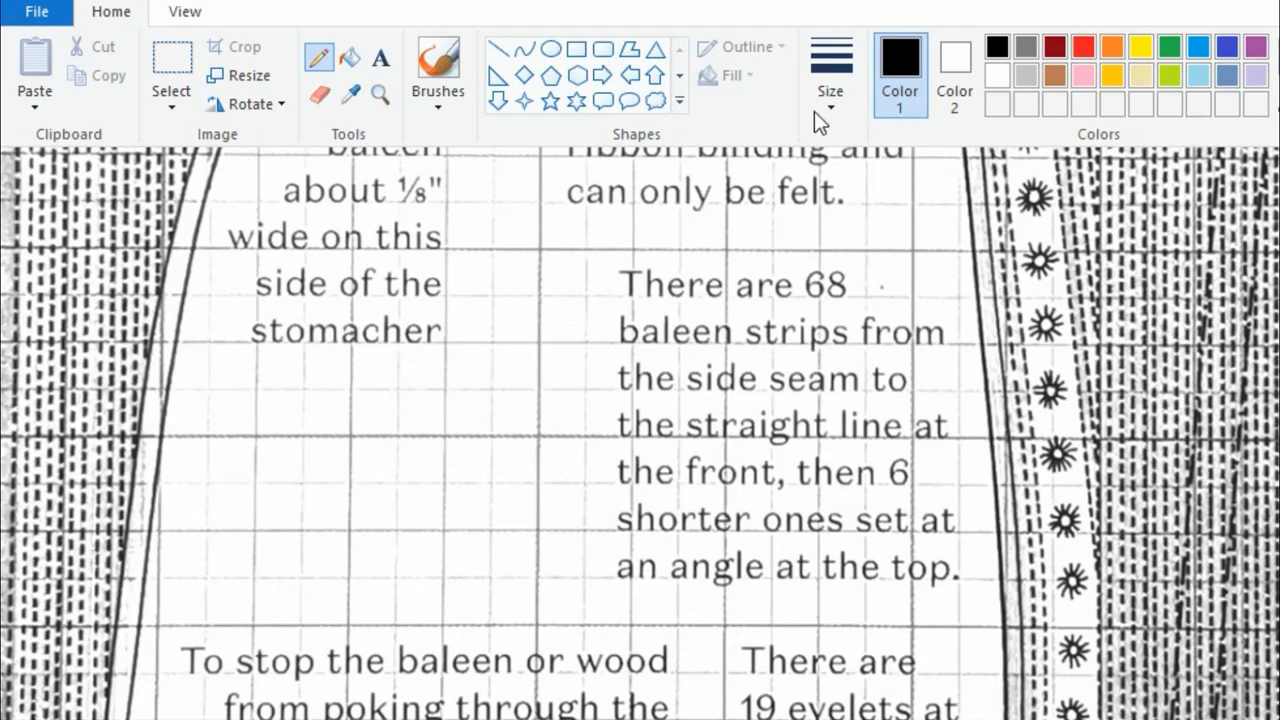
# - Set Page Setup scaling to Adjust to 100% normal size and confirm
pyautogui.click(37, 11)
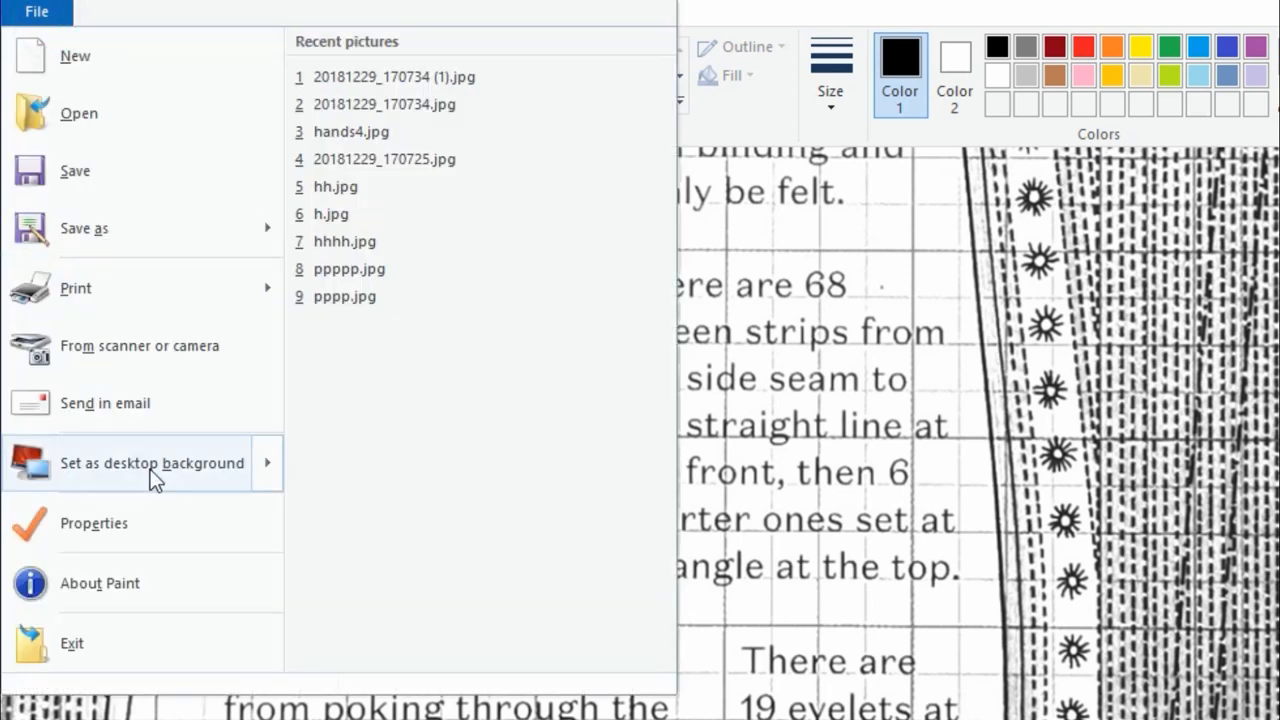
pyautogui.click(75, 288)
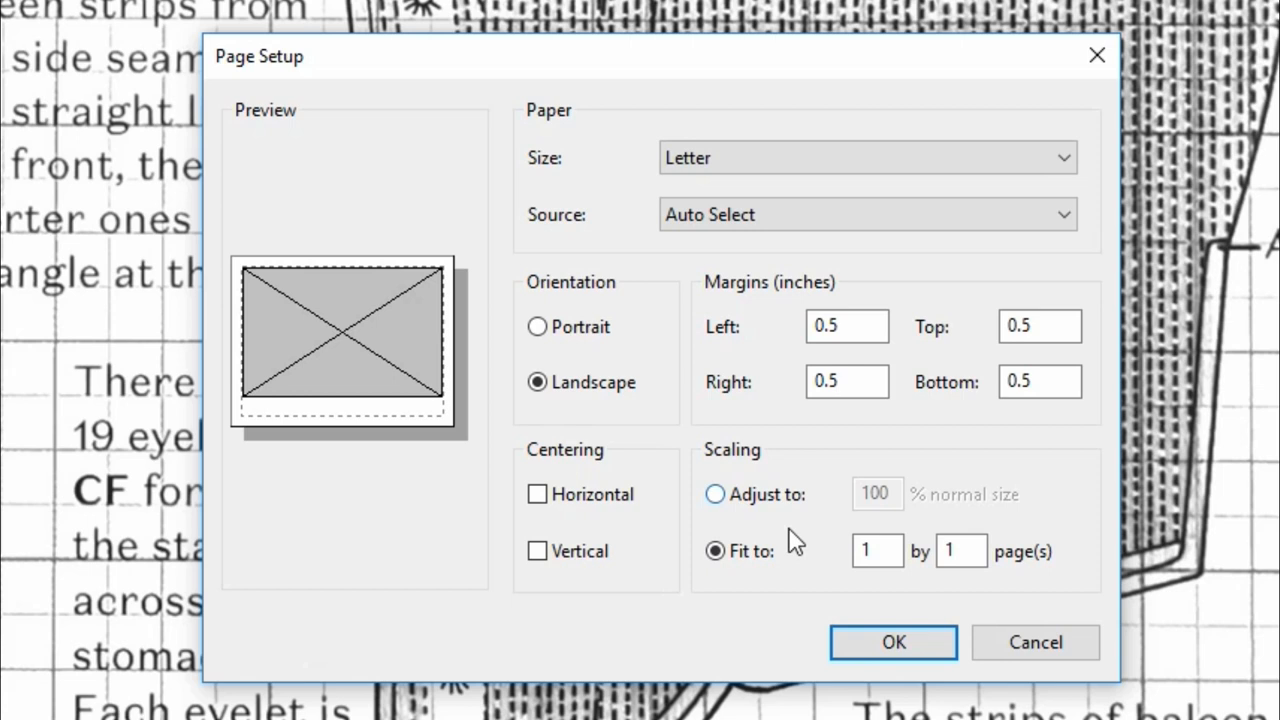
pyautogui.click(714, 494)
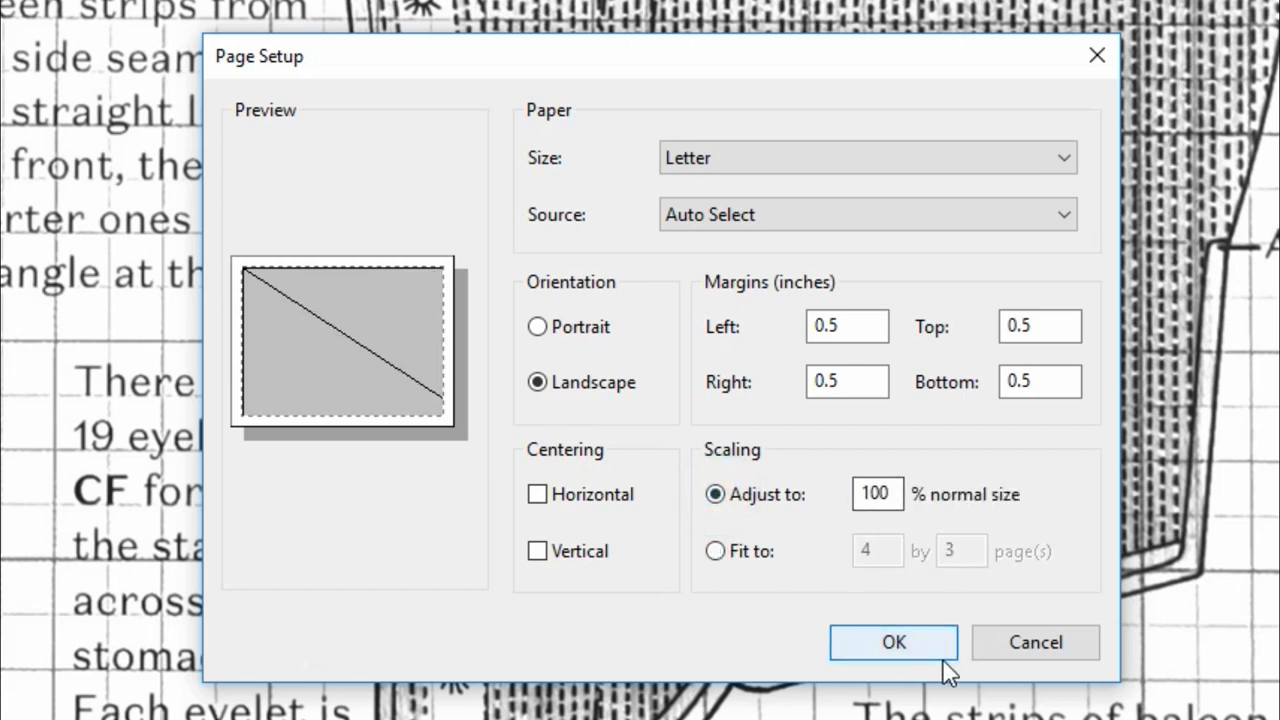
pyautogui.click(714, 551)
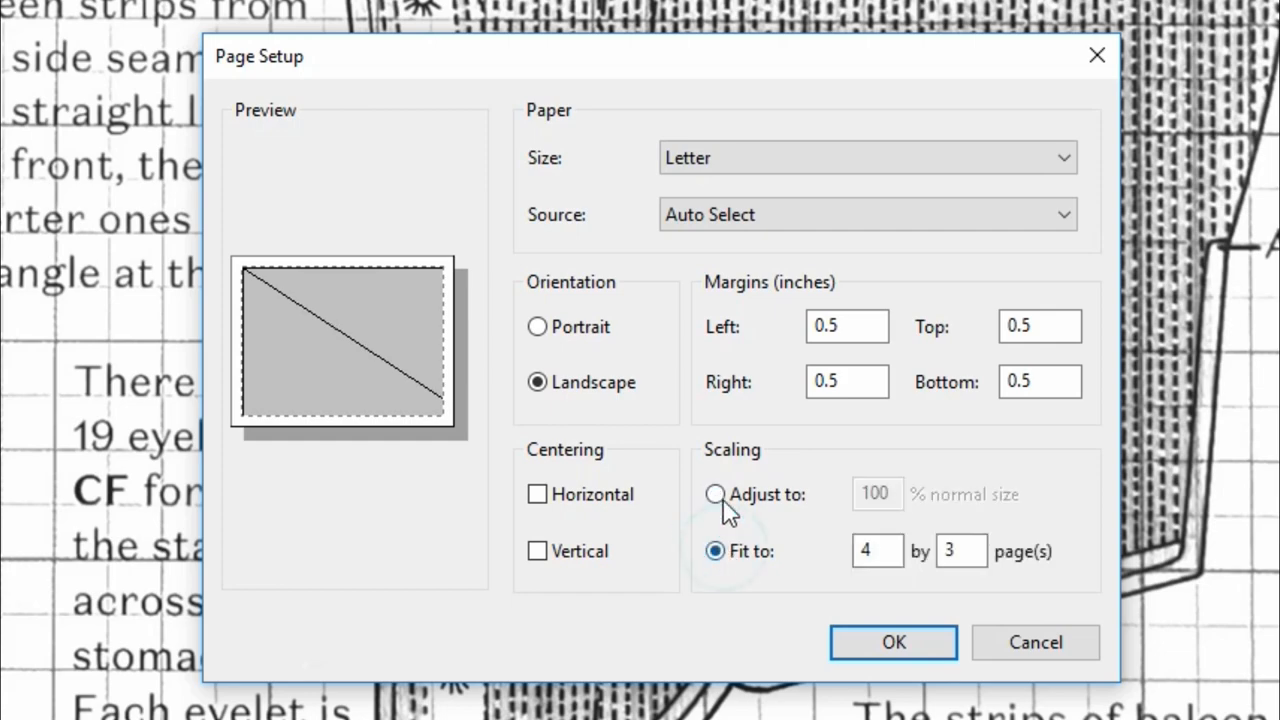
pyautogui.click(714, 494)
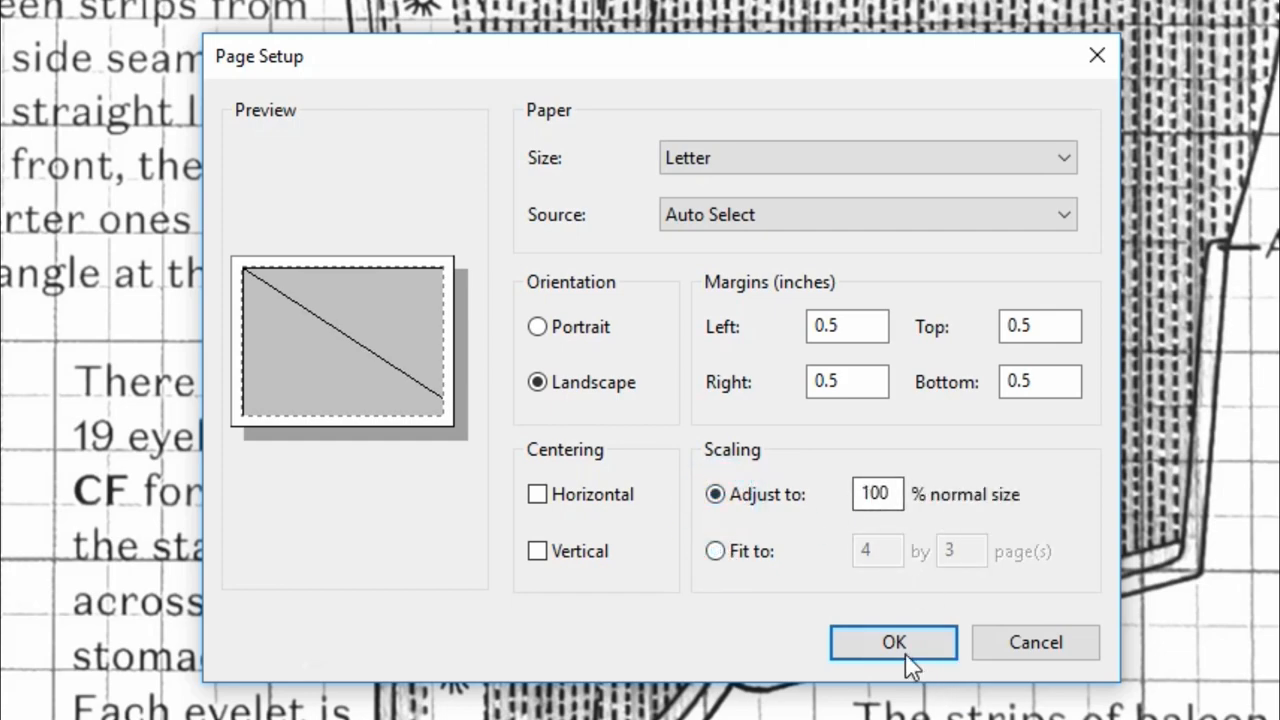
pyautogui.click(893, 642)
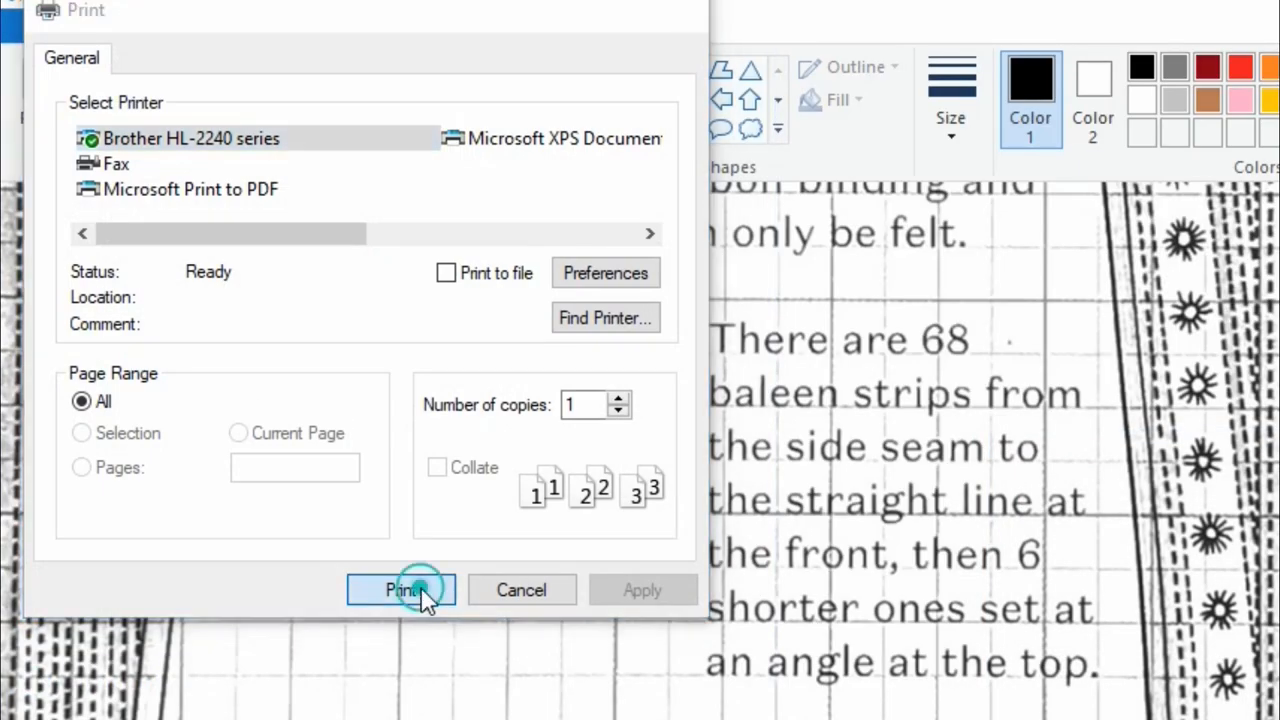